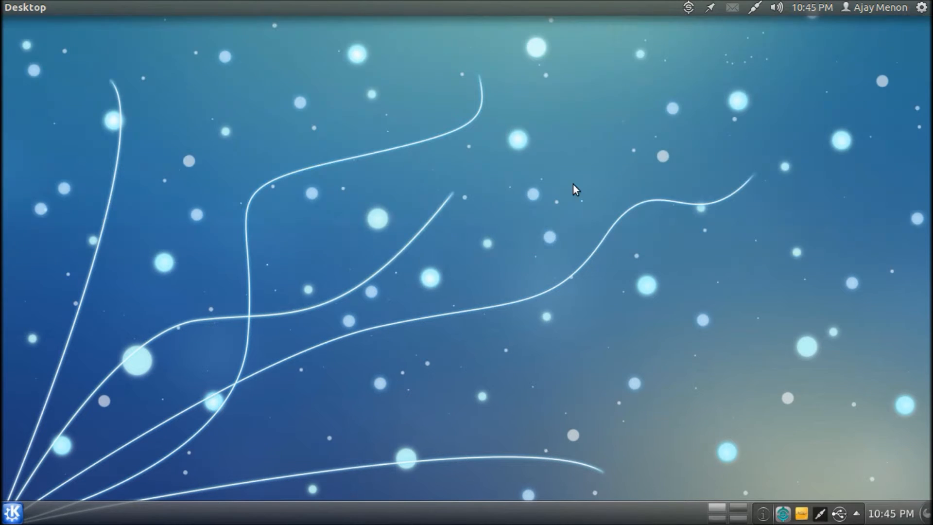
{"action": "mouse_move", "coordinate": [484, 222]}
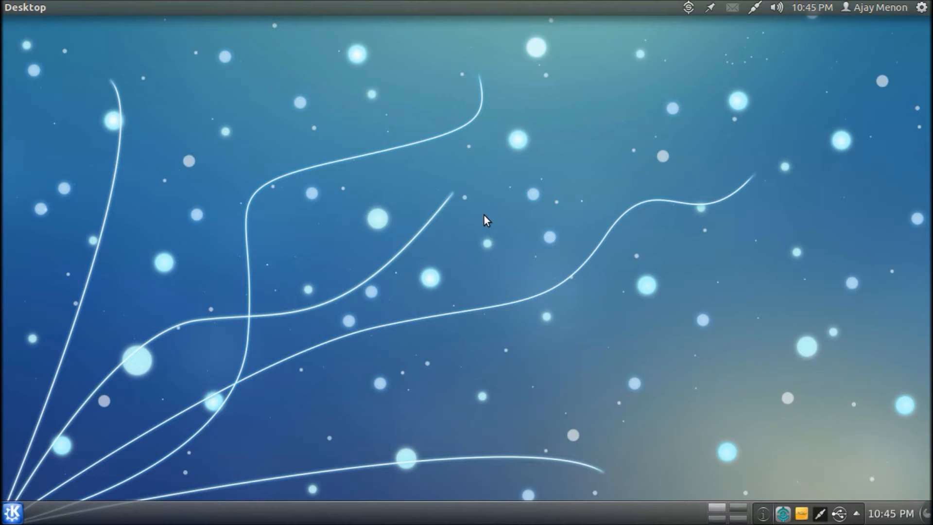
{"action": "mouse_move", "coordinate": [496, 259]}
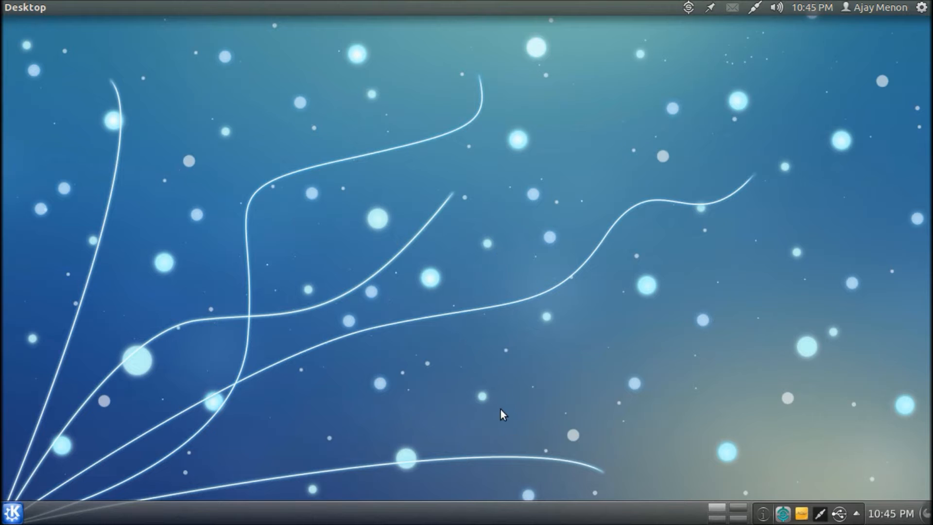
{"action": "mouse_move", "coordinate": [400, 173]}
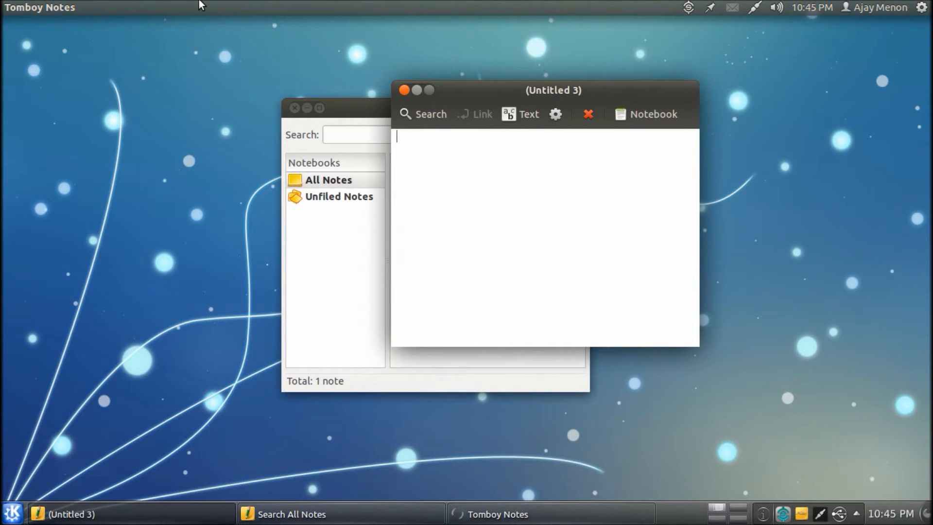
- Enter the title 'Tomboy Notes' and body 'Tomboy notes is awsome. it works on linux!', selecting the word linux
{"action": "type", "text": "Tomb"}
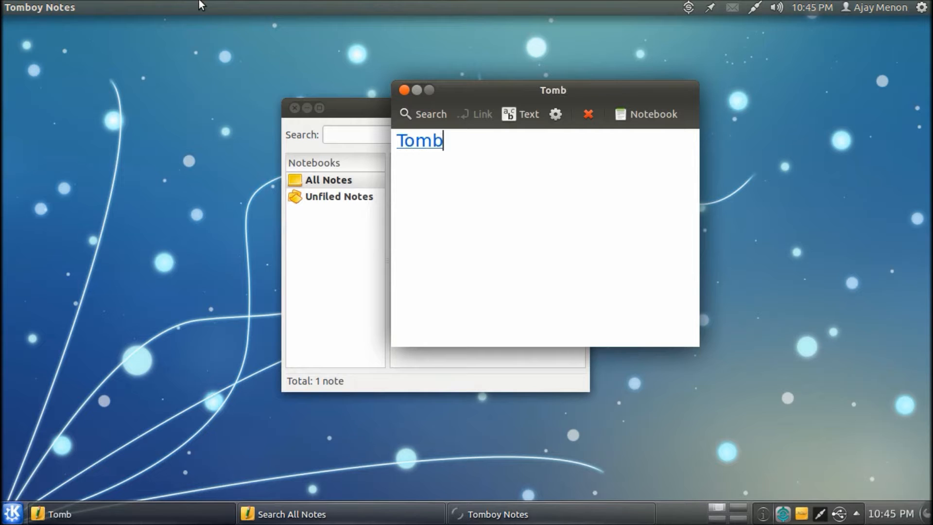
{"action": "type", "text": "oy Notes"}
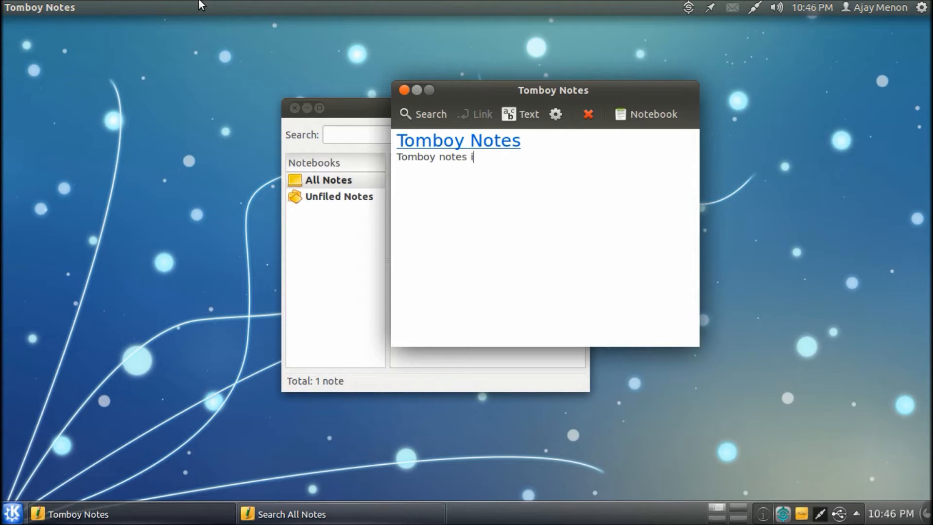
{"action": "type", "text": "s awsome"}
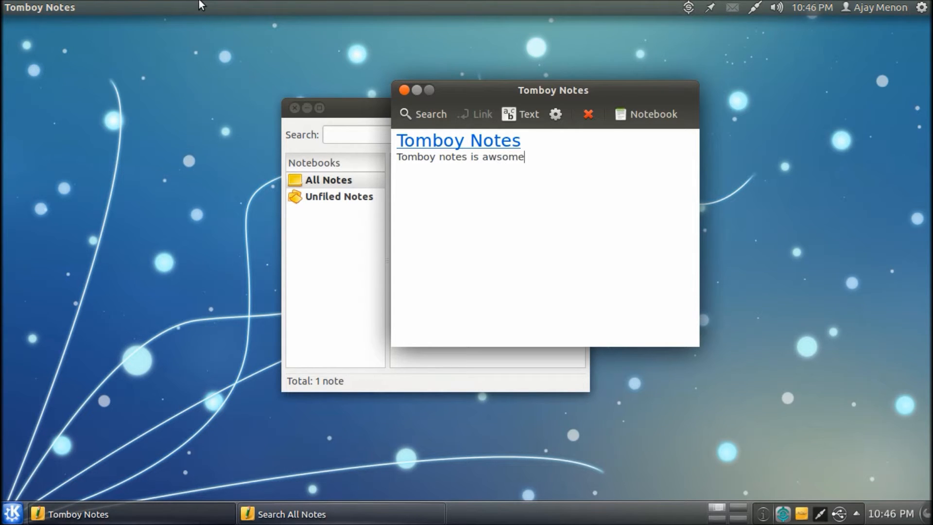
{"action": "type", "text": ". it wor"}
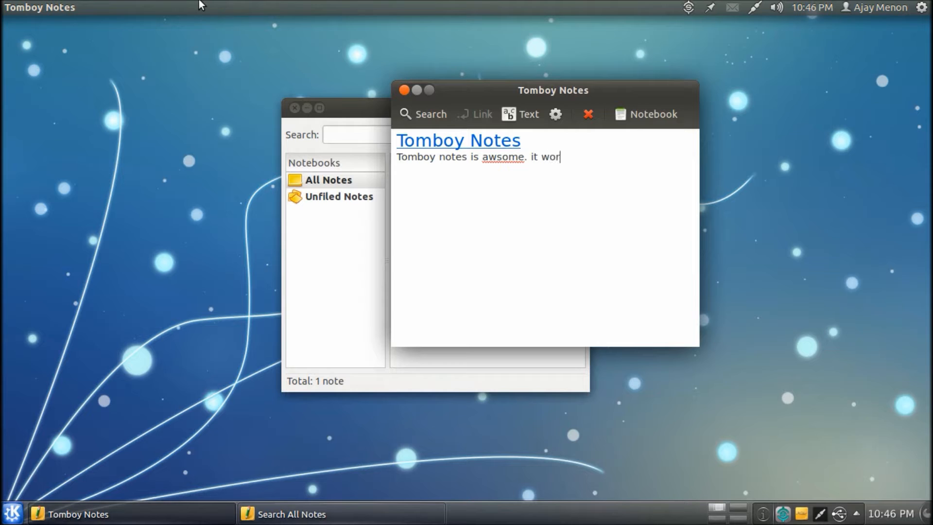
{"action": "type", "text": "ks on linu"}
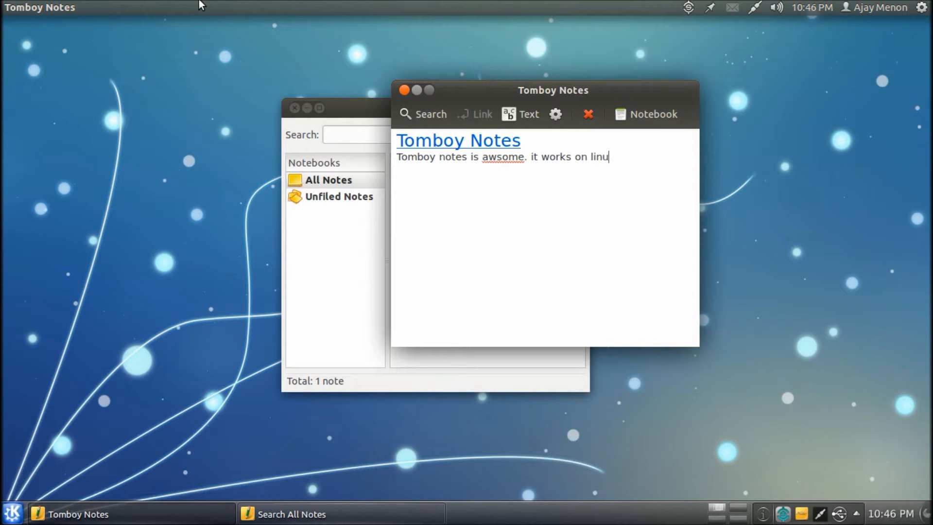
{"action": "type", "text": "x!"}
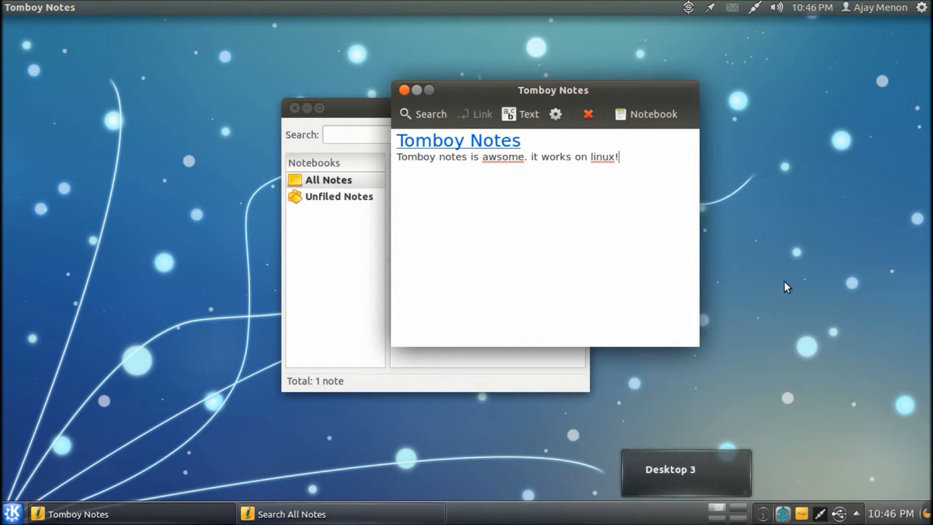
{"action": "double_click", "coordinate": [600, 158]}
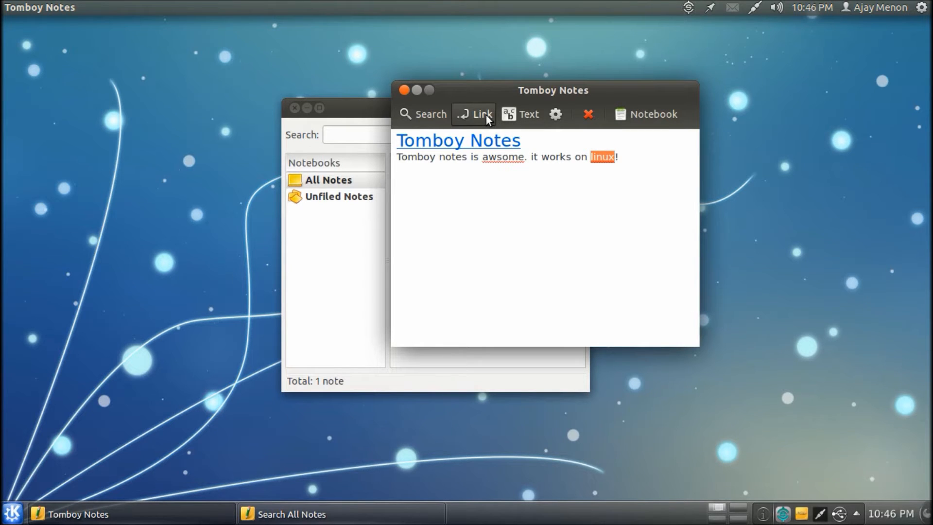
- Create a linked 'linux' note from the word linux and clear its placeholder text
{"action": "left_click", "coordinate": [602, 156]}
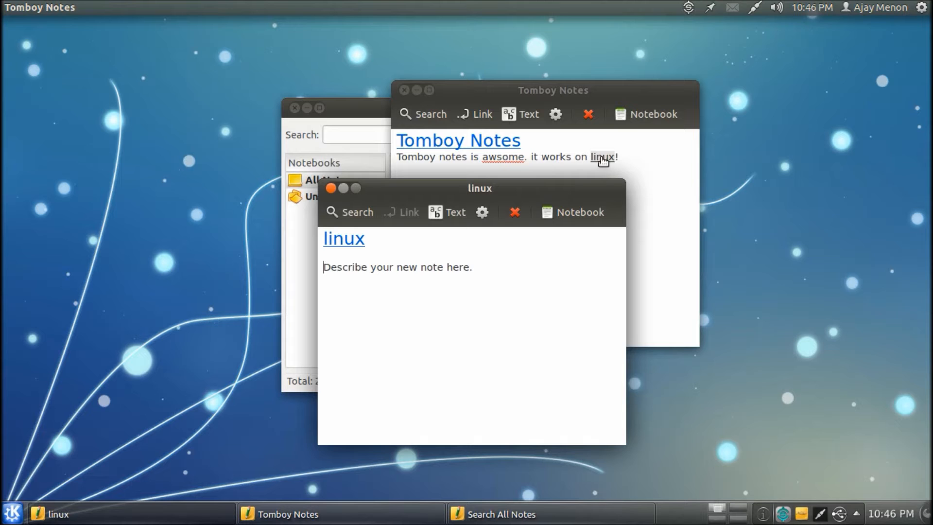
{"action": "left_click_drag", "start_coordinate": [479, 188], "coordinate": [510, 160]}
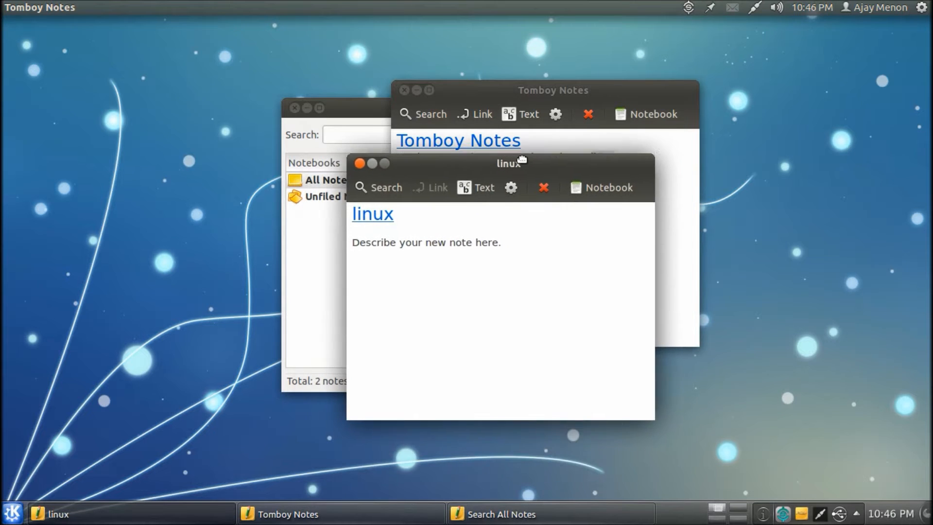
{"action": "left_click_drag", "start_coordinate": [510, 159], "coordinate": [505, 137]}
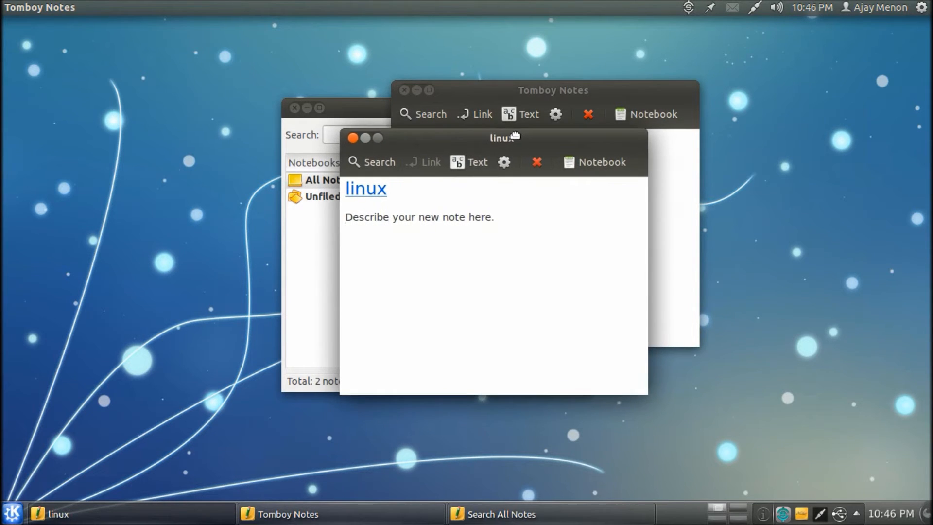
{"action": "triple_click", "coordinate": [419, 217]}
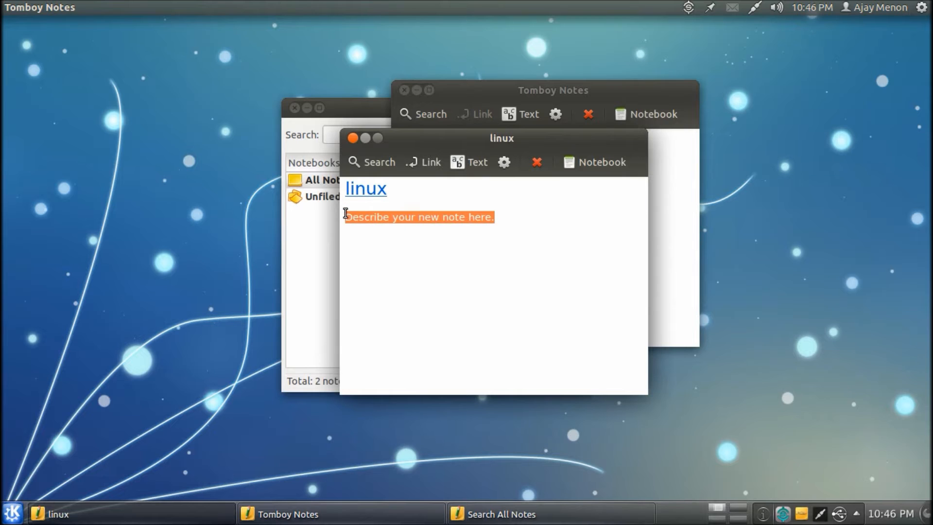
{"action": "key", "text": "Delete"}
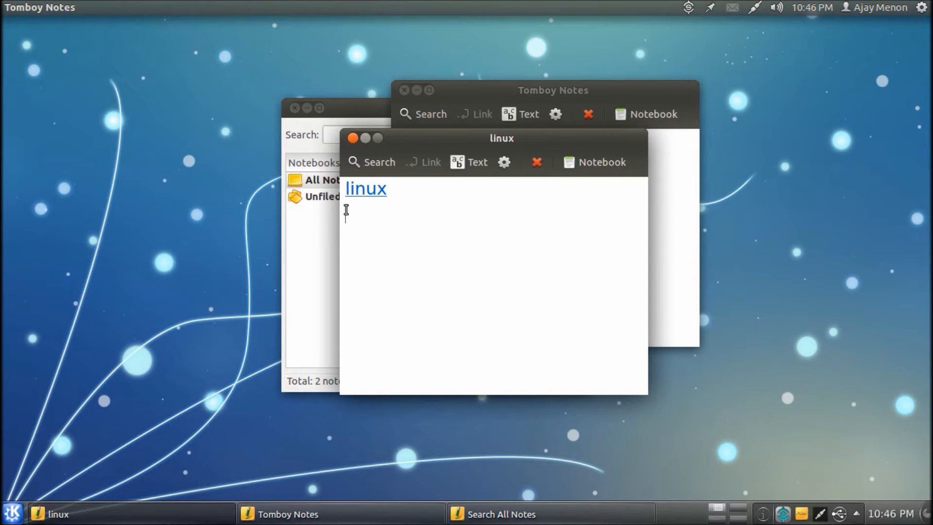
- Describe linux as the best OS according to me, the easiest being ubuntu
{"action": "type", "text": "It is the"}
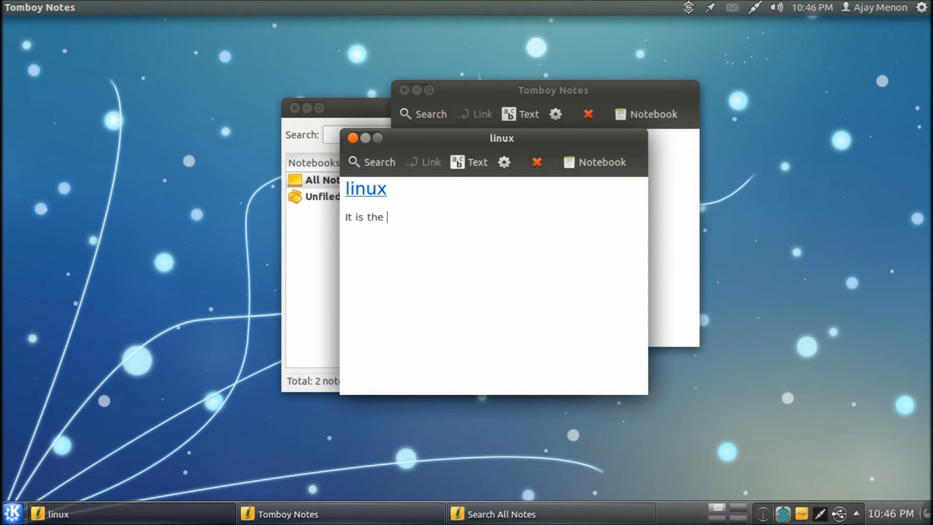
{"action": "type", "text": "best os acco"}
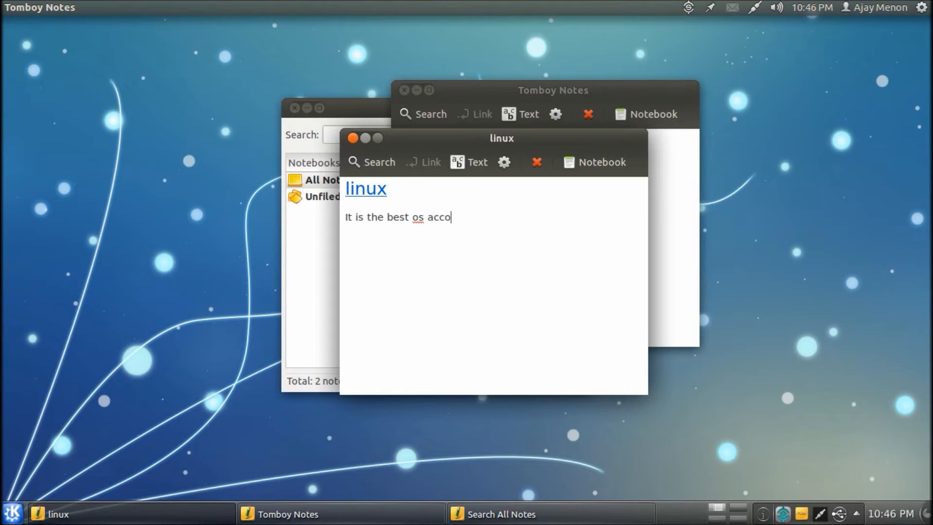
{"action": "type", "text": "rding to me"}
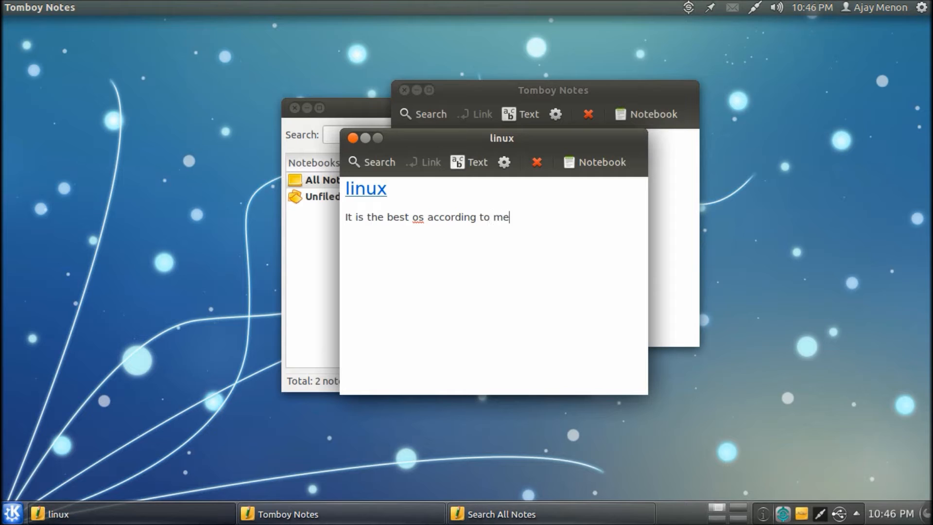
{"action": "type", "text": "."}
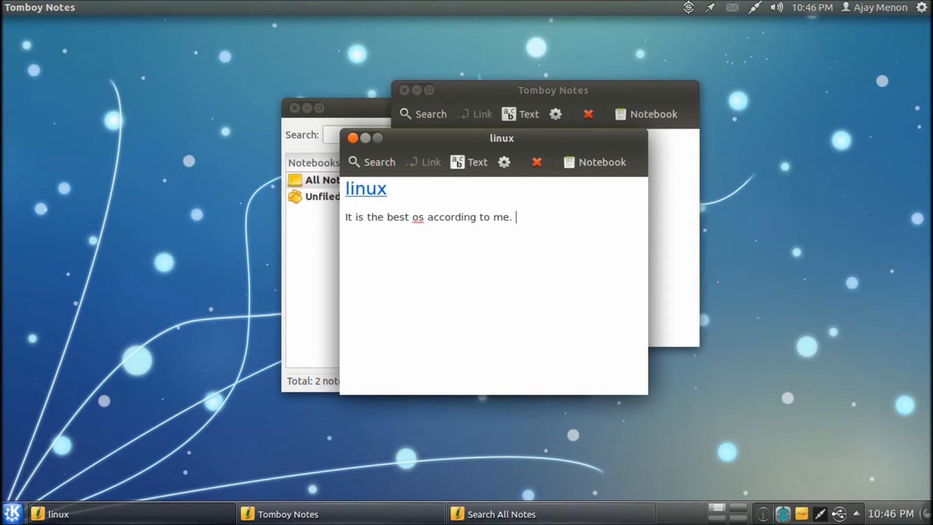
{"action": "type", "text": "the"}
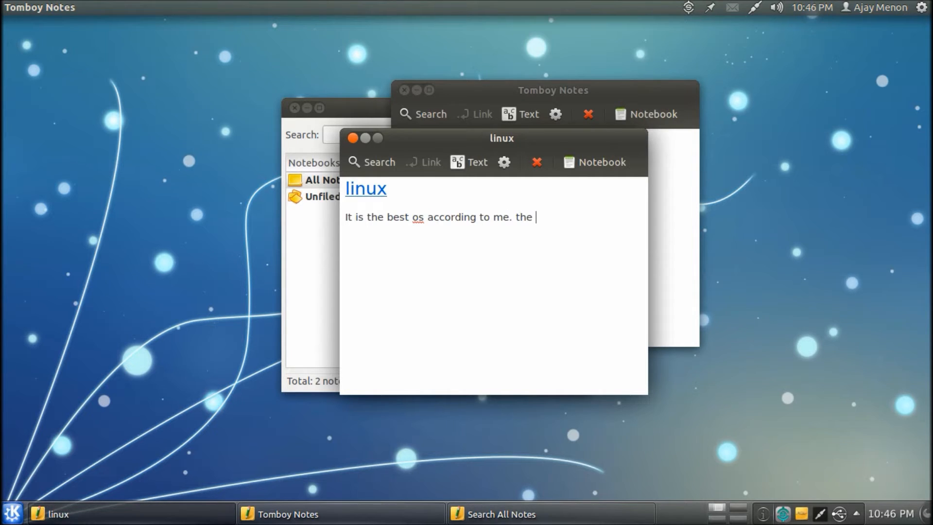
{"action": "type", "text": "easiest being u"}
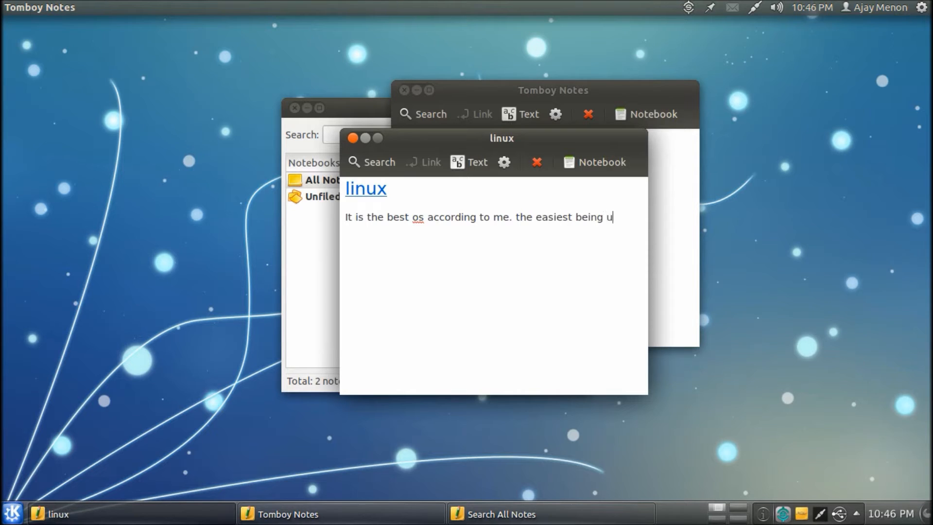
{"action": "type", "text": "buntu!"}
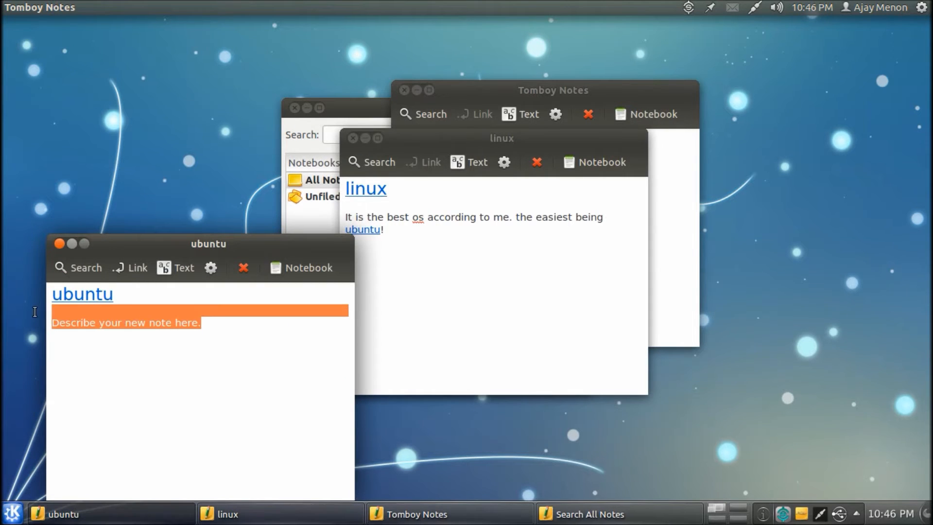
- Write 'ubuntu is linux at its best!!!' in the ubuntu note
{"action": "left_click_drag", "start_coordinate": [208, 243], "coordinate": [225, 164]}
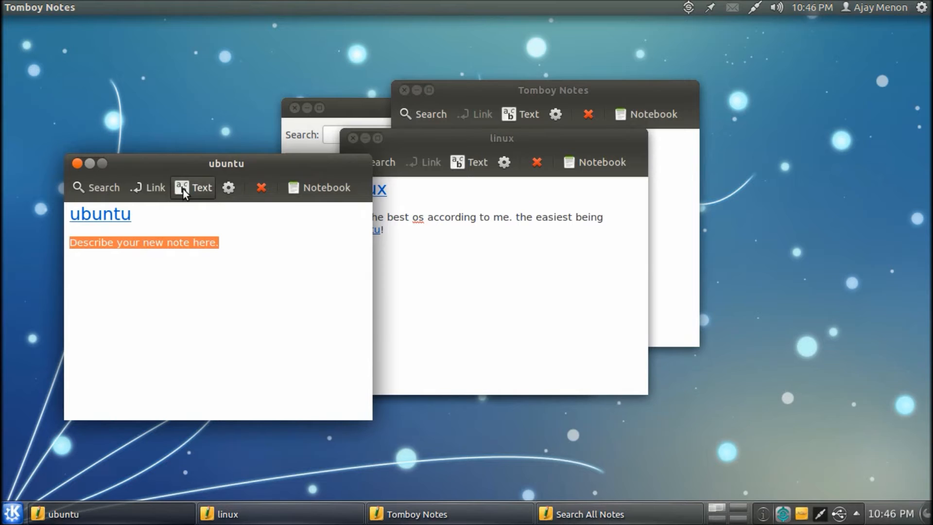
{"action": "type", "text": "ubuntu is linu"}
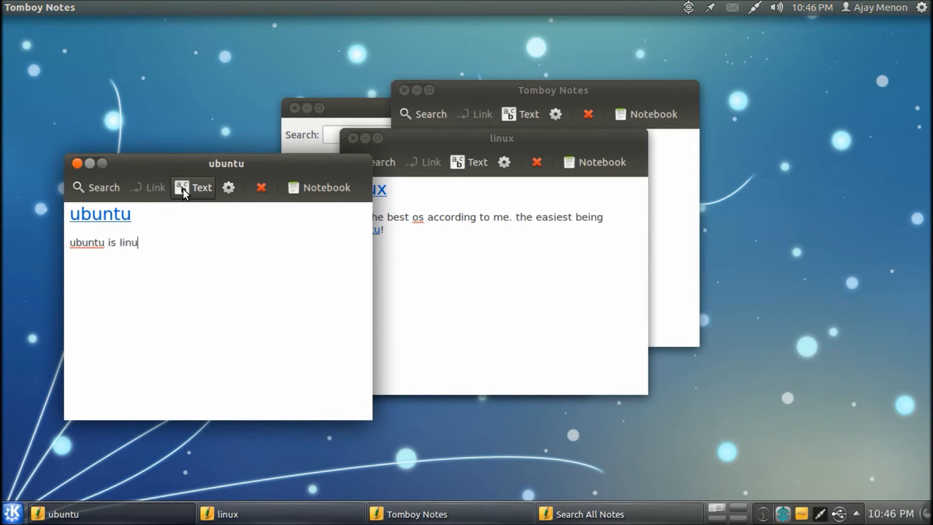
{"action": "type", "text": "x at its best"}
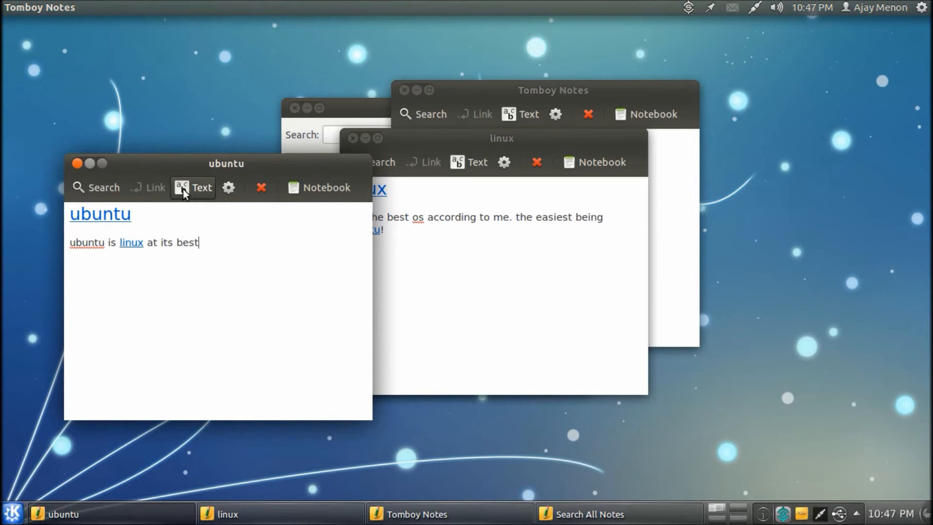
{"action": "type", "text": "!!!"}
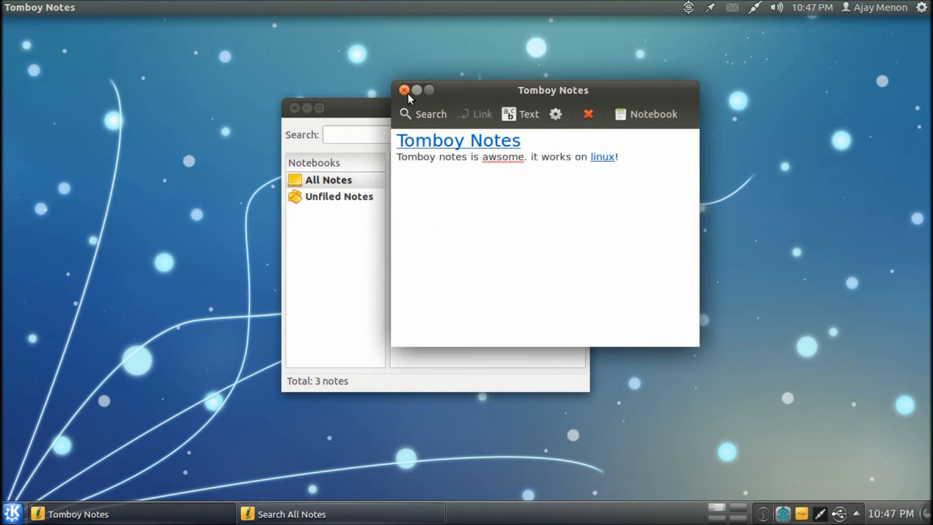
- Reopen the Tomboy Notes note and follow its links through linux to ubuntu
{"action": "left_click", "coordinate": [404, 89]}
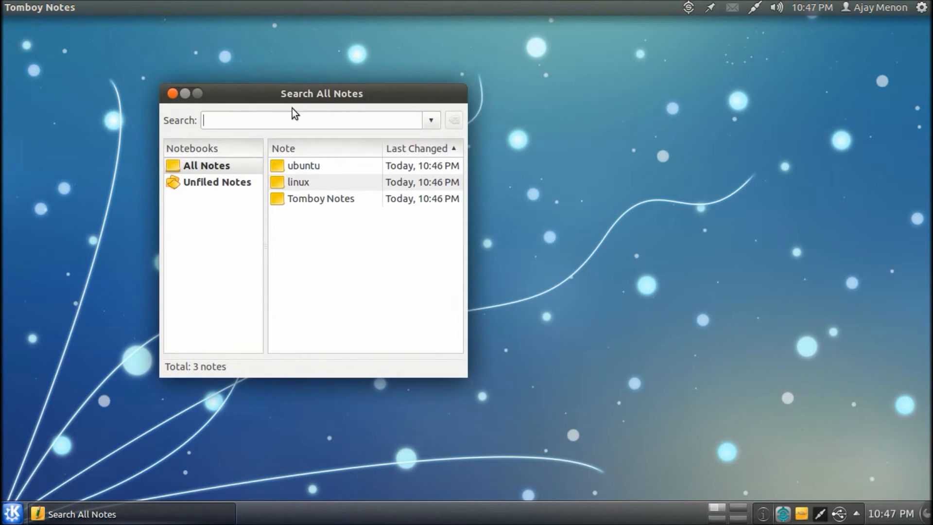
{"action": "double_click", "coordinate": [320, 198]}
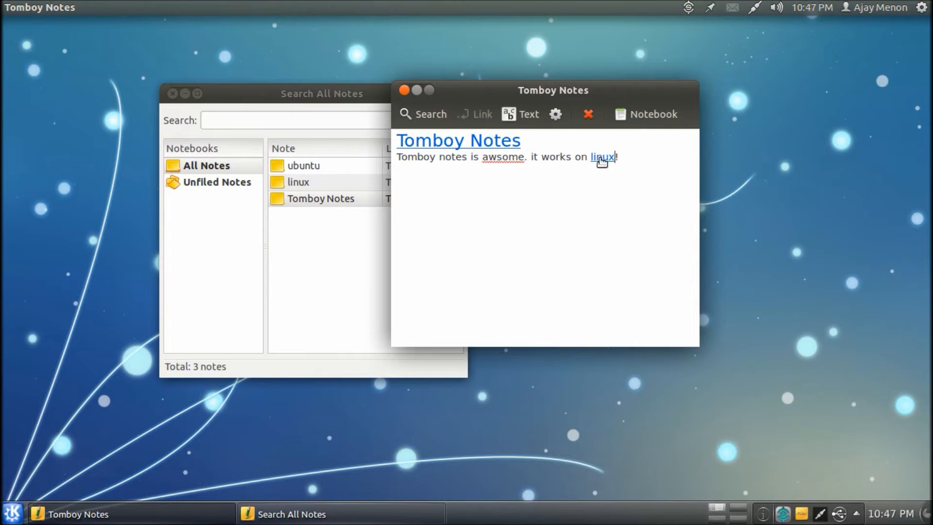
{"action": "left_click", "coordinate": [601, 157]}
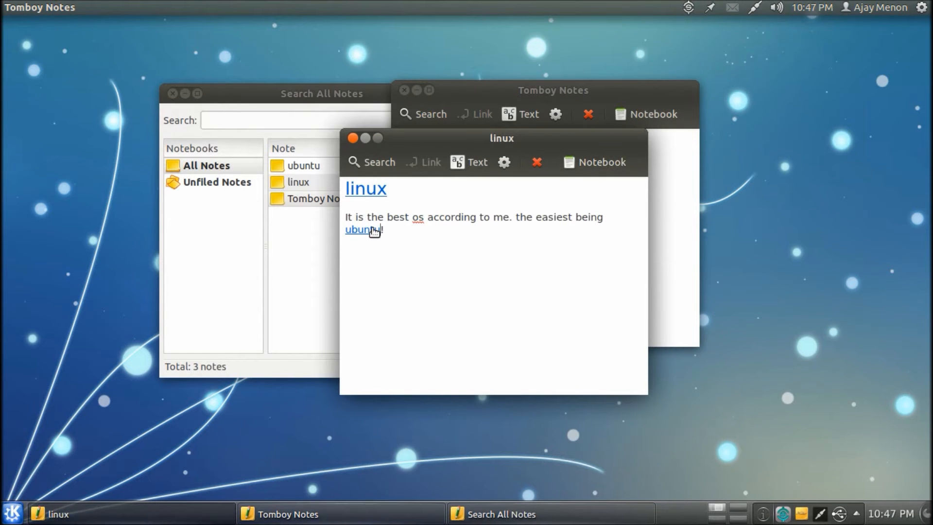
{"action": "left_click", "coordinate": [359, 229]}
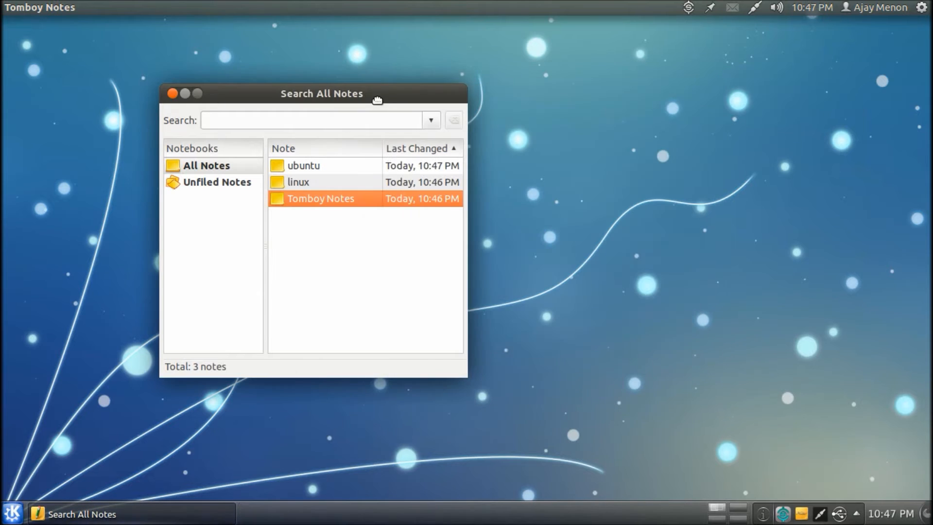
- Create a notebook named Ubuntu and another named Tomboy
{"action": "left_click_drag", "start_coordinate": [377, 93], "coordinate": [446, 73]}
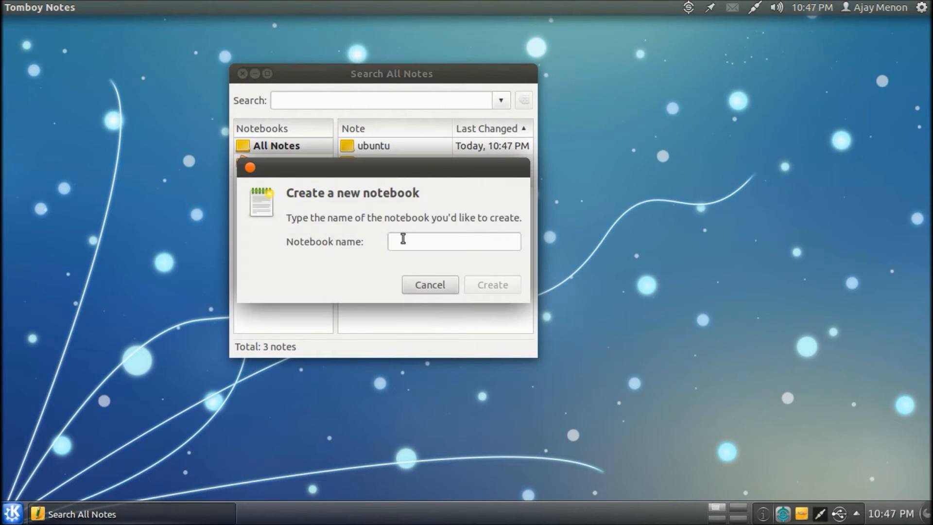
{"action": "type", "text": "Uub"}
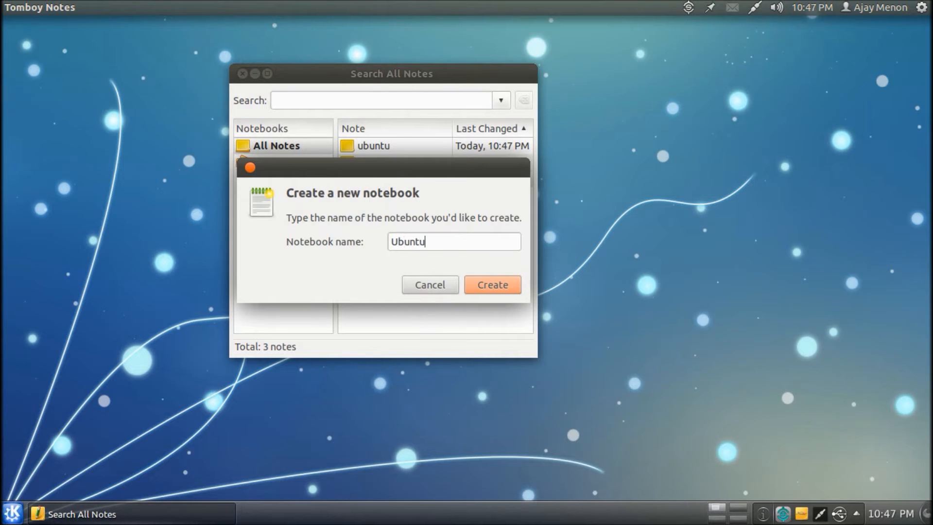
{"action": "left_click", "coordinate": [491, 284]}
{"action": "type", "text": "Tomb"}
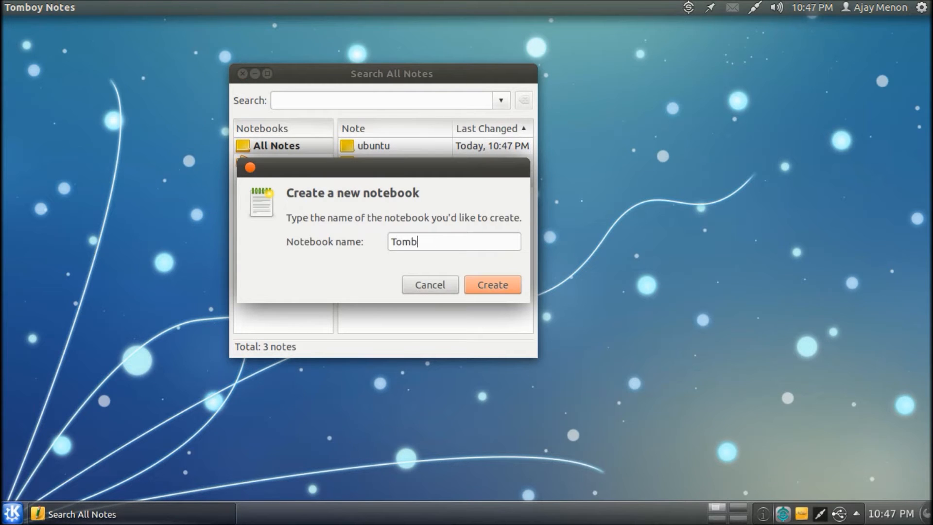
{"action": "type", "text": "oy"}
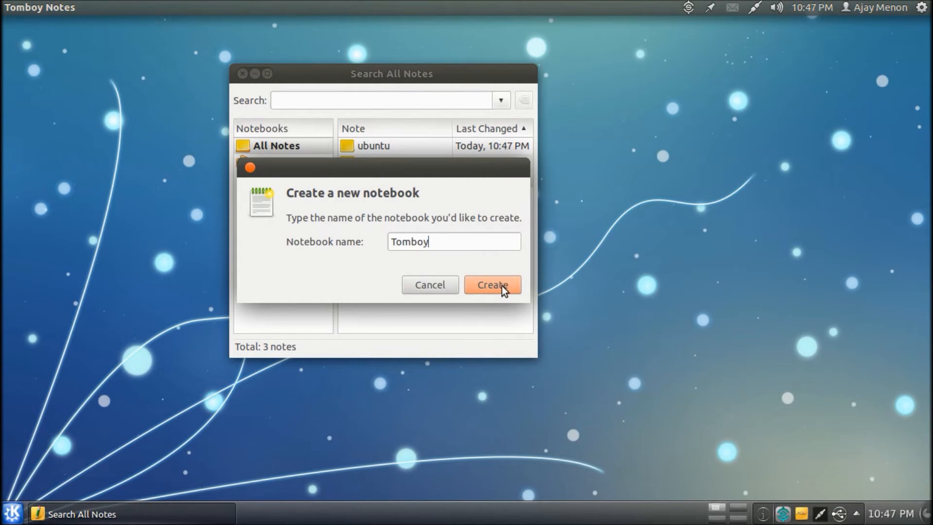
{"action": "left_click", "coordinate": [492, 284]}
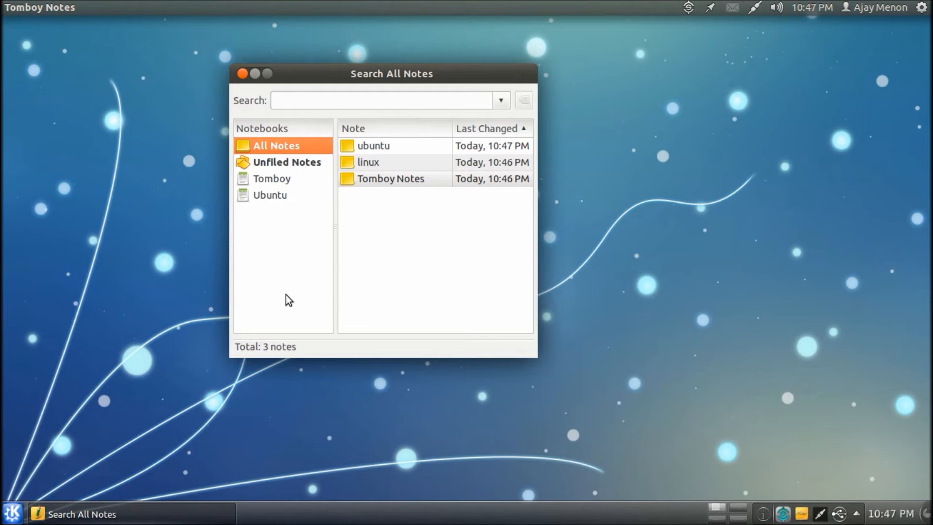
{"action": "mouse_move", "coordinate": [440, 163]}
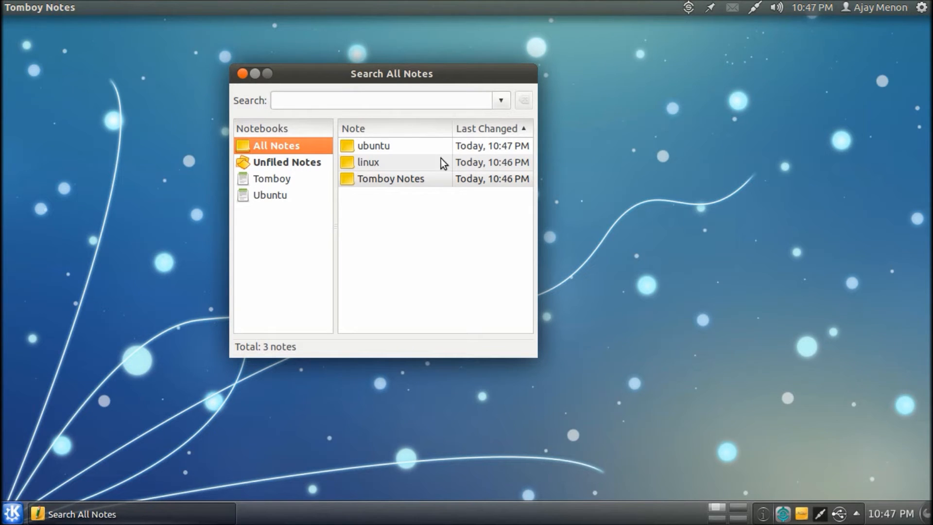
- Check the contents of the Tomboy and Ubuntu notebooks, then list all notes again
{"action": "left_click", "coordinate": [374, 146]}
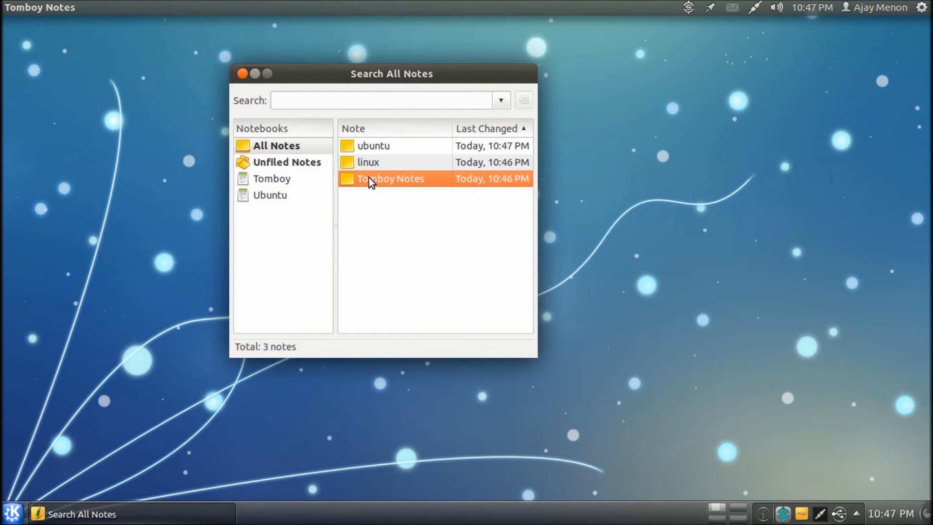
{"action": "mouse_move", "coordinate": [463, 249]}
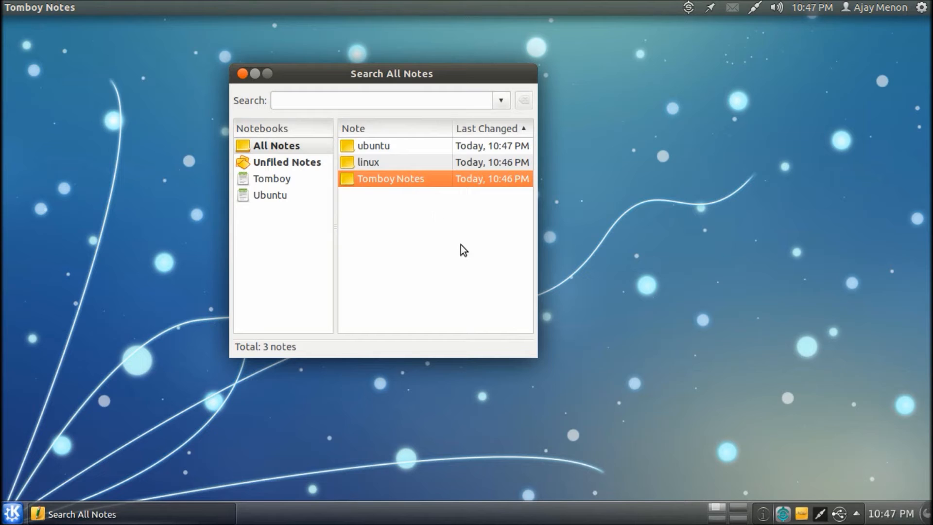
{"action": "mouse_move", "coordinate": [278, 202]}
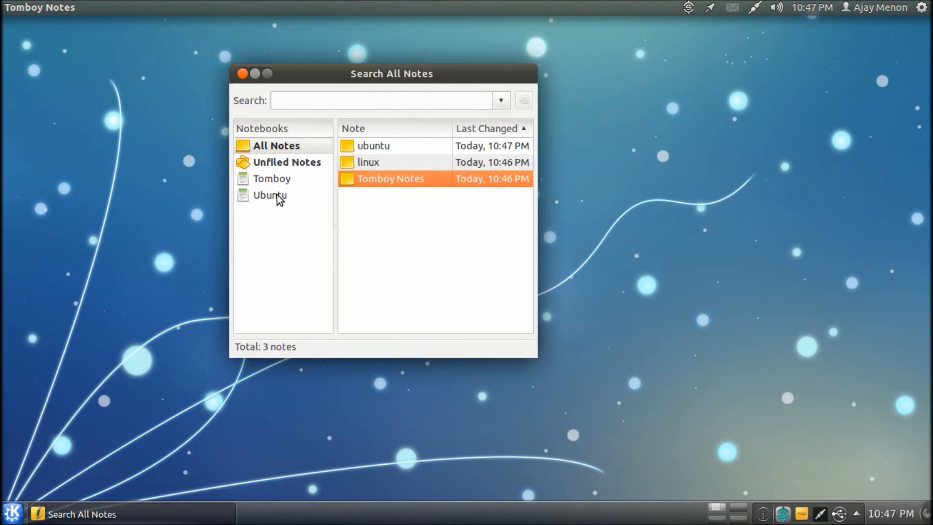
{"action": "left_click", "coordinate": [272, 179]}
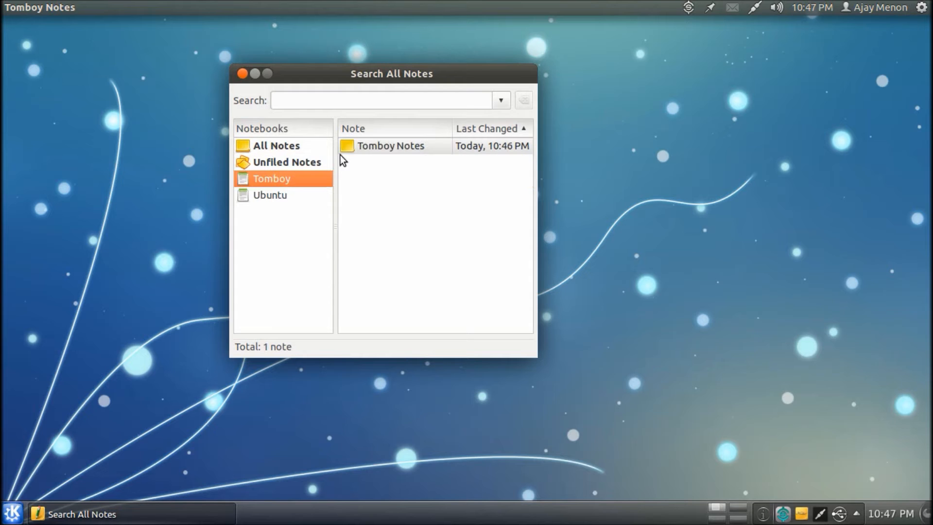
{"action": "left_click", "coordinate": [270, 194]}
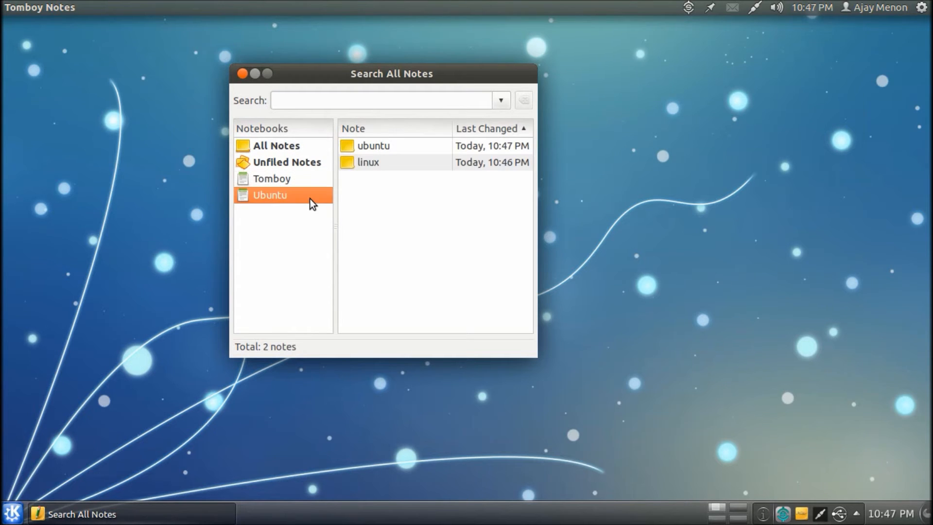
{"action": "mouse_move", "coordinate": [363, 179]}
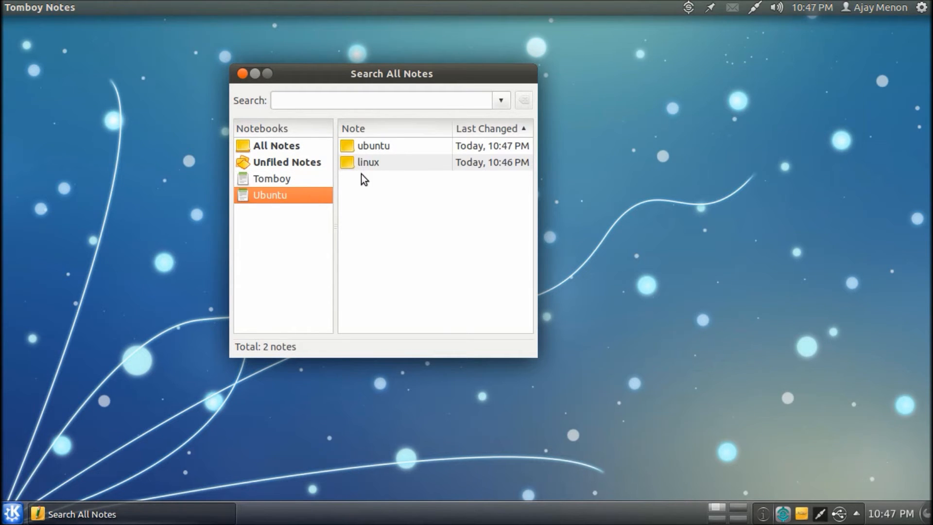
{"action": "left_click", "coordinate": [276, 145]}
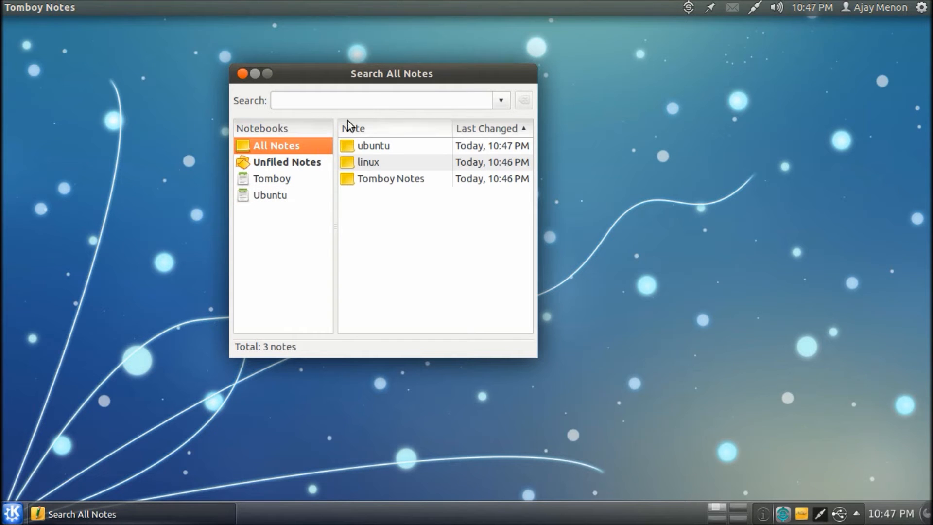
- Search all notes for 'Notes', clear the search and reopen the Tomboy Notes note
{"action": "left_click", "coordinate": [366, 100]}
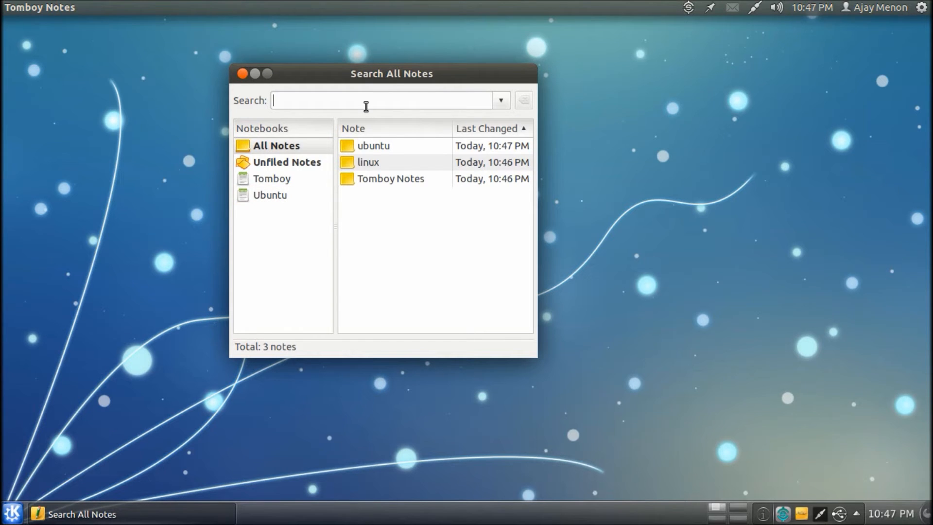
{"action": "type", "text": "Notes"}
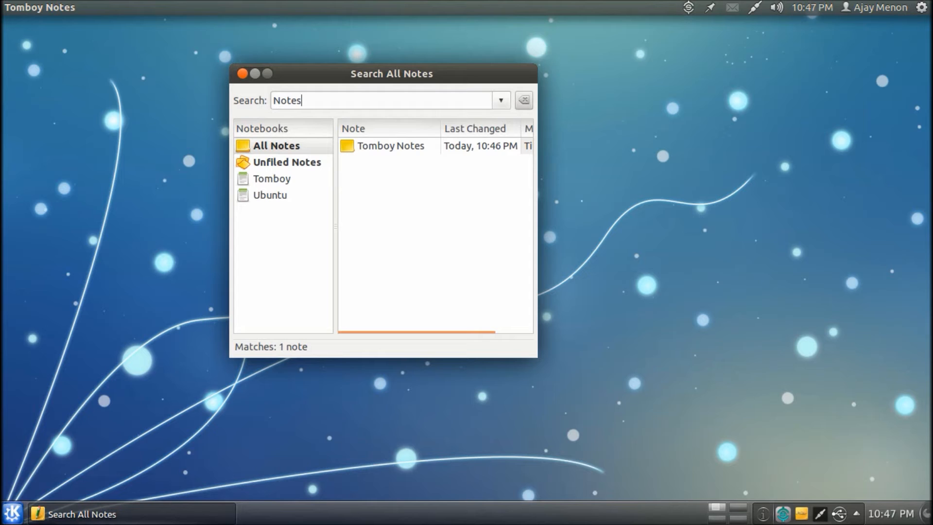
{"action": "left_click", "coordinate": [523, 100]}
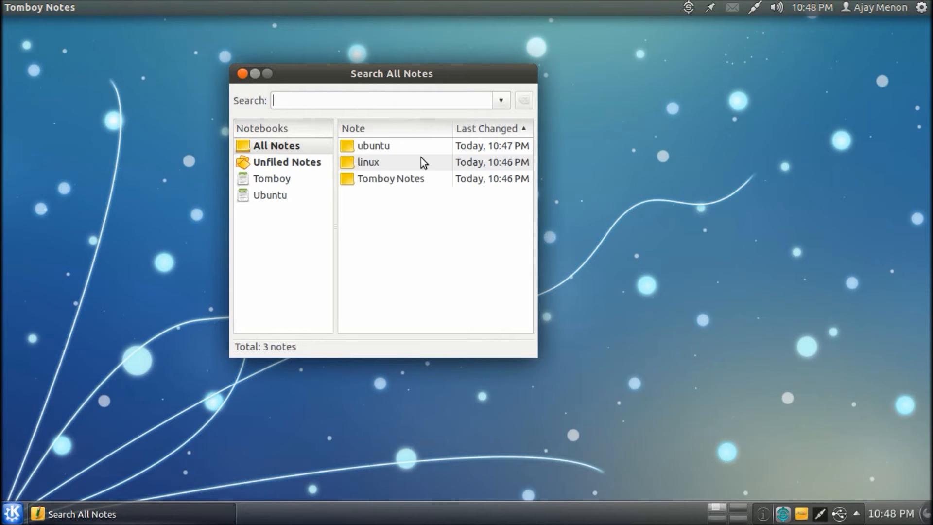
{"action": "double_click", "coordinate": [390, 178]}
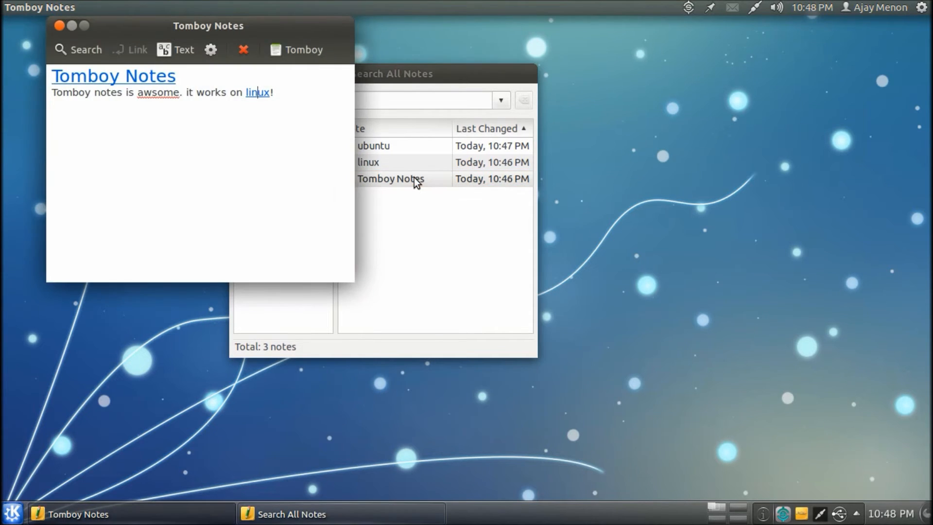
- Correct 'awsome' to 'awesome' using the spelling suggestion
{"action": "left_click_drag", "start_coordinate": [208, 25], "coordinate": [317, 74]}
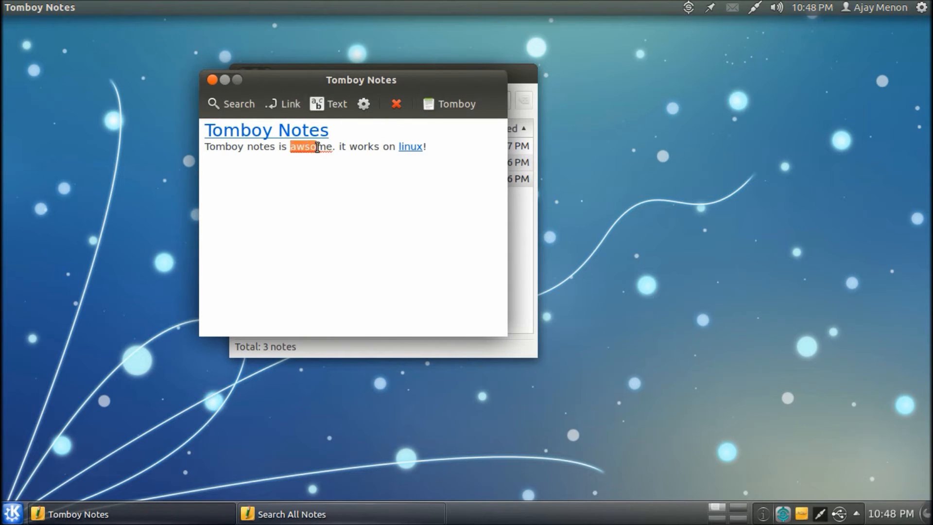
{"action": "right_click", "coordinate": [309, 147]}
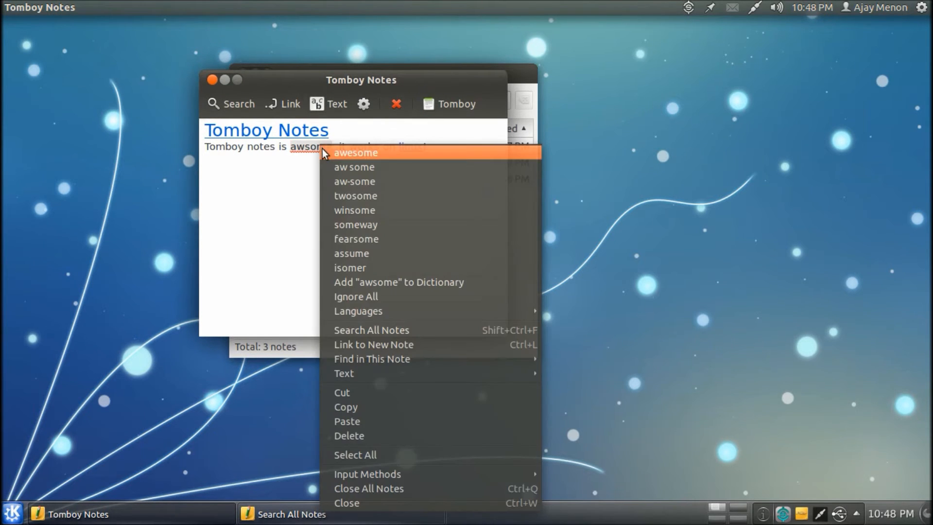
{"action": "left_click", "coordinate": [355, 153]}
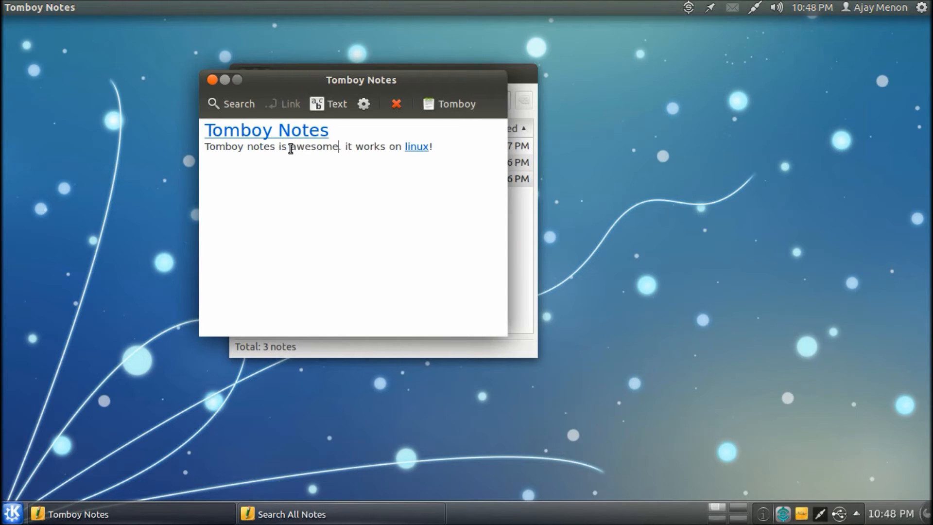
- Apply bold and further Text menu styles to the word awesome
{"action": "left_click", "coordinate": [330, 104]}
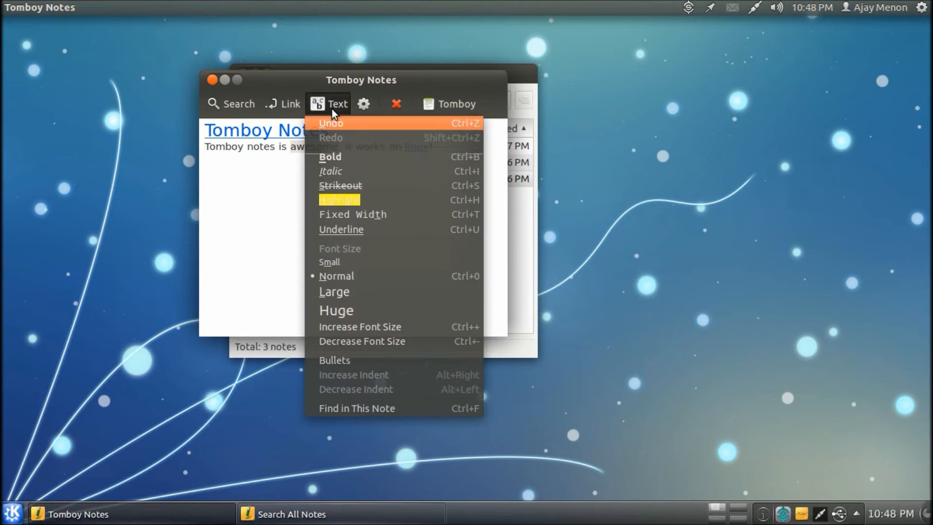
{"action": "left_click", "coordinate": [330, 156]}
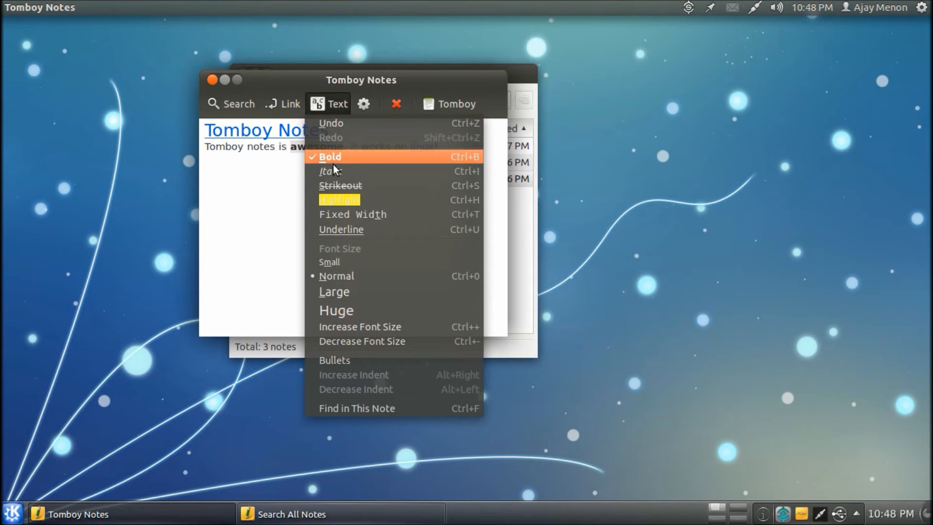
{"action": "left_click", "coordinate": [340, 199]}
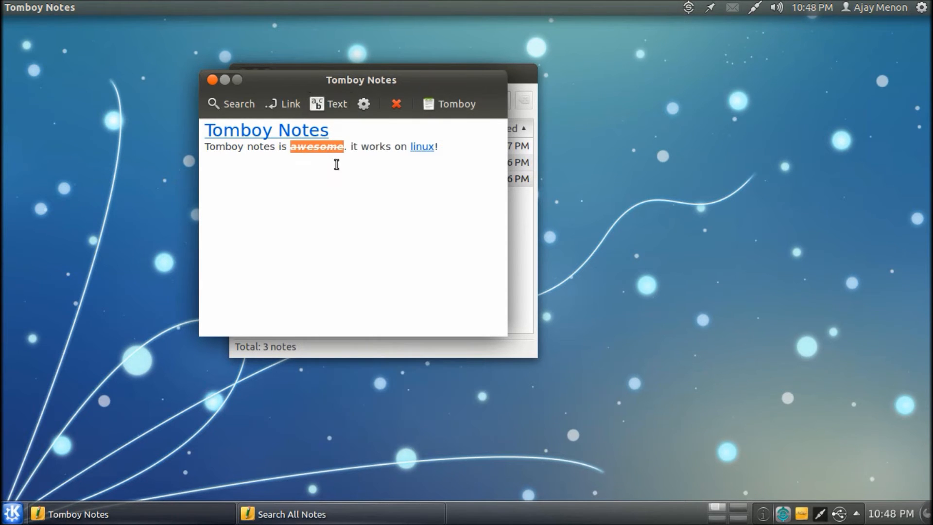
{"action": "left_click", "coordinate": [331, 104]}
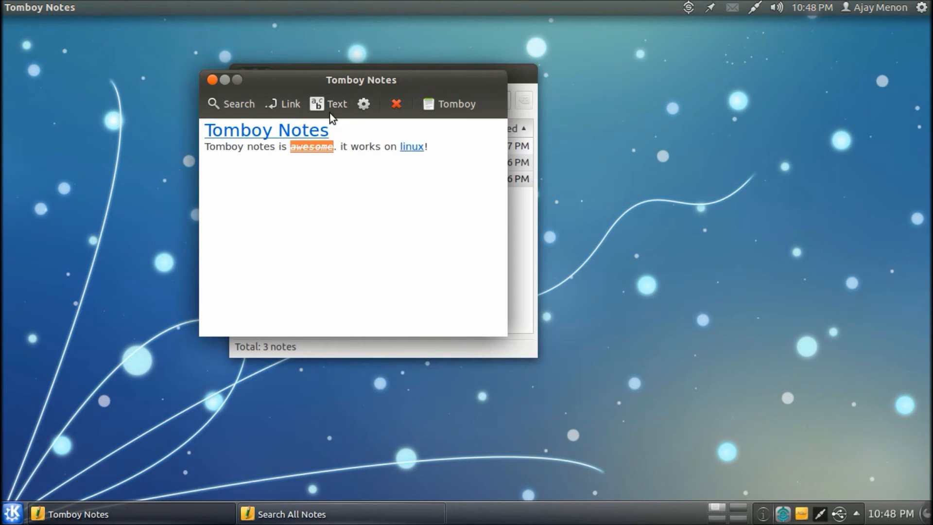
{"action": "left_click", "coordinate": [330, 103]}
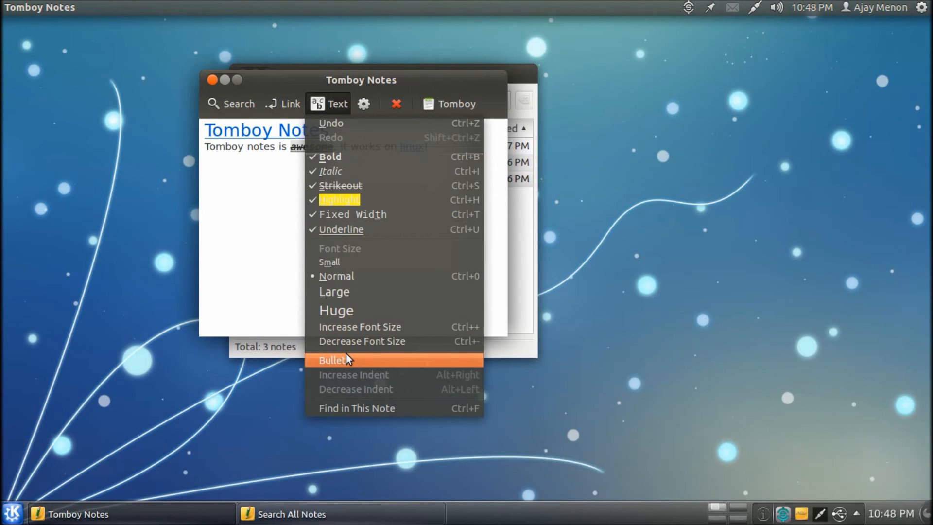
{"action": "left_click", "coordinate": [363, 103]}
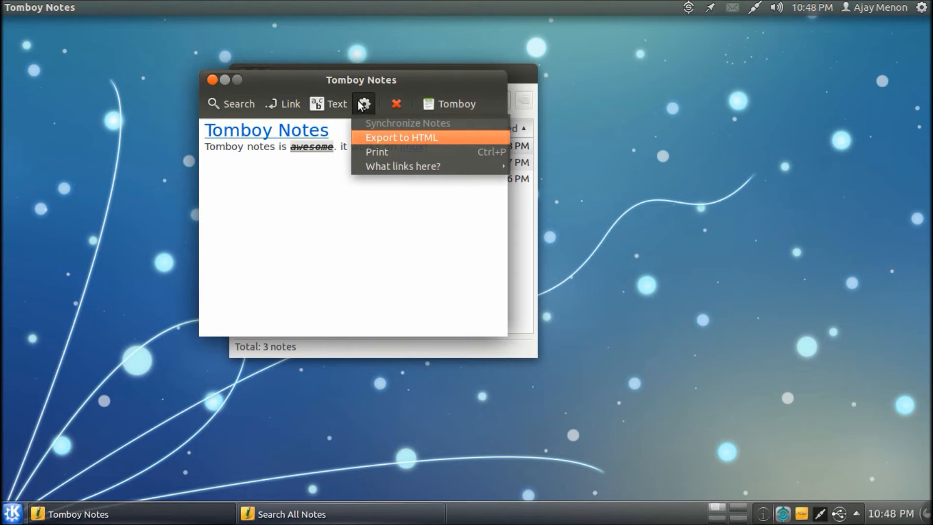
{"action": "mouse_move", "coordinate": [381, 125]}
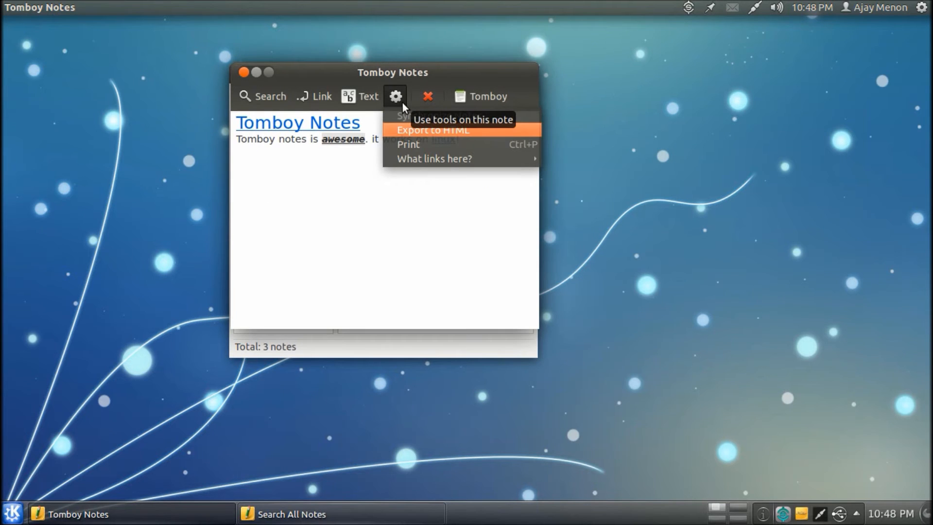
{"action": "mouse_move", "coordinate": [410, 83]}
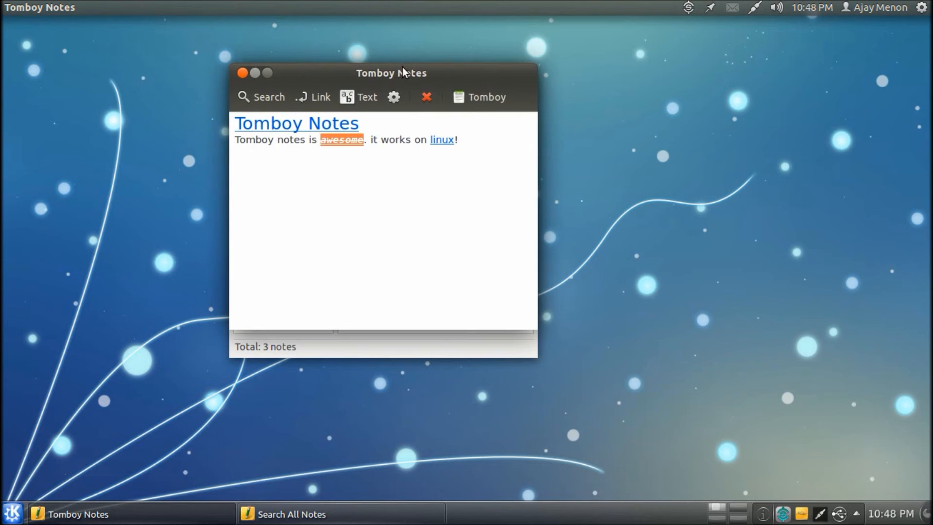
- Export the note to HTML as test.html on the Desktop
{"action": "left_click", "coordinate": [394, 96]}
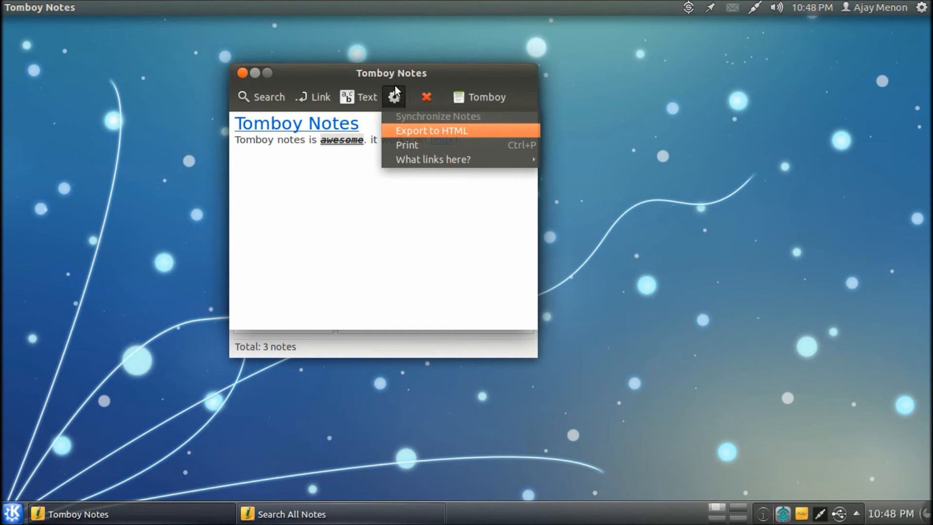
{"action": "left_click", "coordinate": [432, 130]}
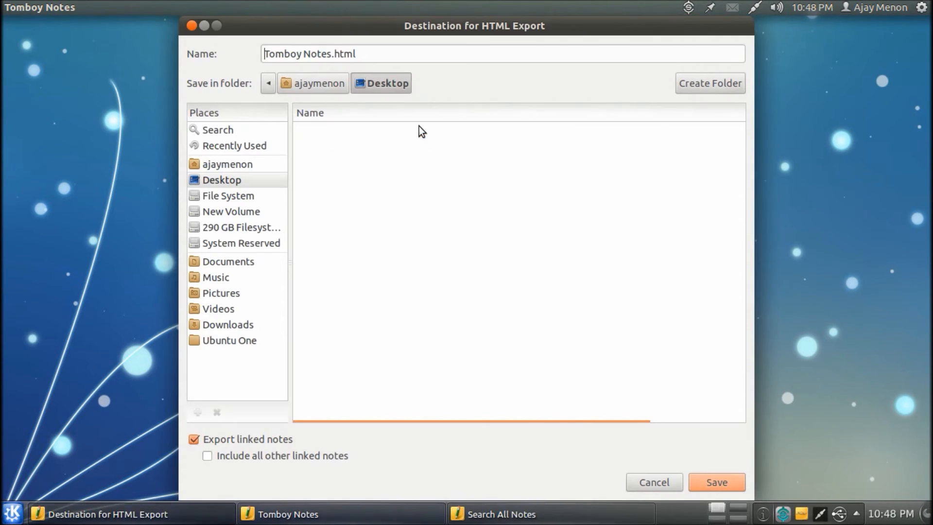
{"action": "left_click", "coordinate": [332, 54]}
{"action": "type", "text": "test"}
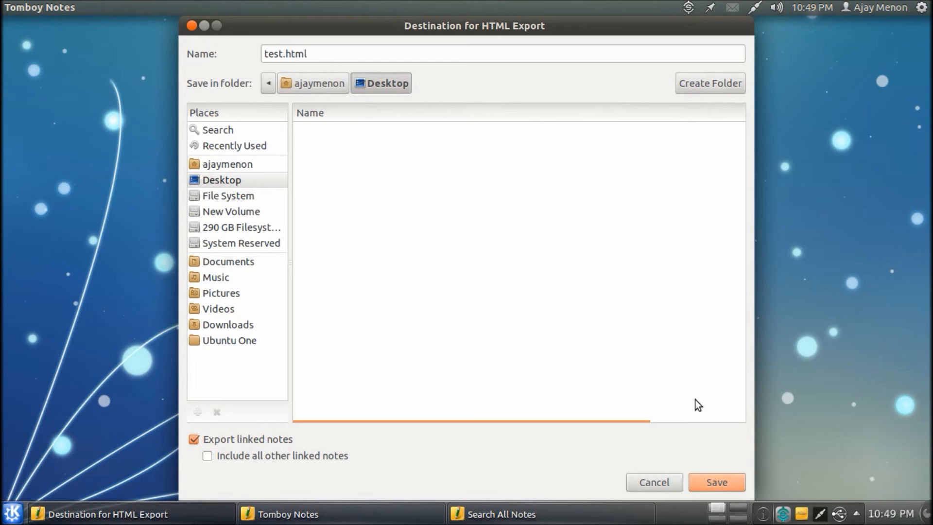
{"action": "left_click", "coordinate": [717, 482]}
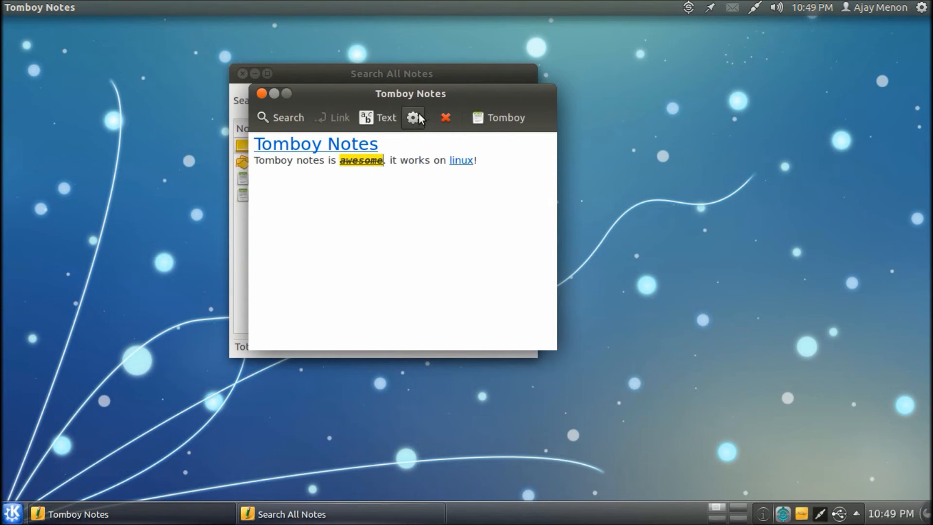
- Close the open note and bring up the Tomboy tray menu
{"action": "left_click", "coordinate": [413, 118]}
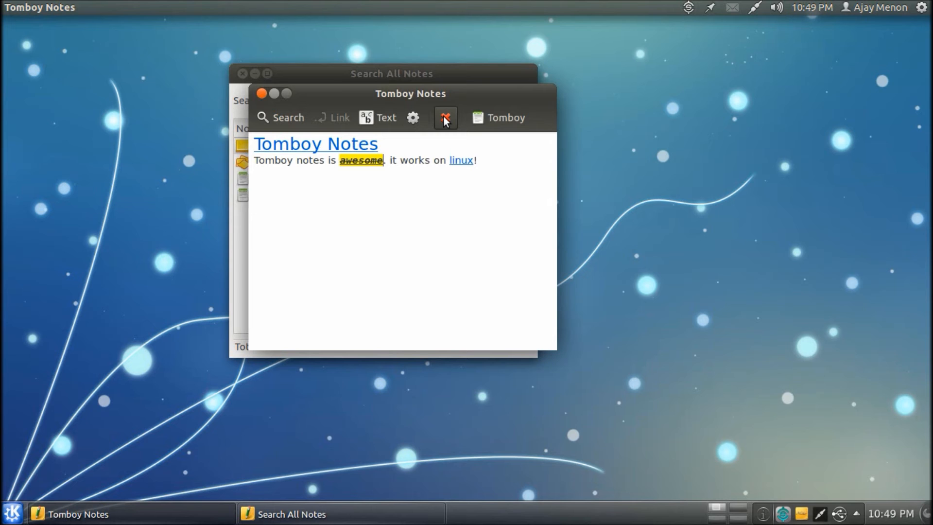
{"action": "left_click", "coordinate": [445, 117]}
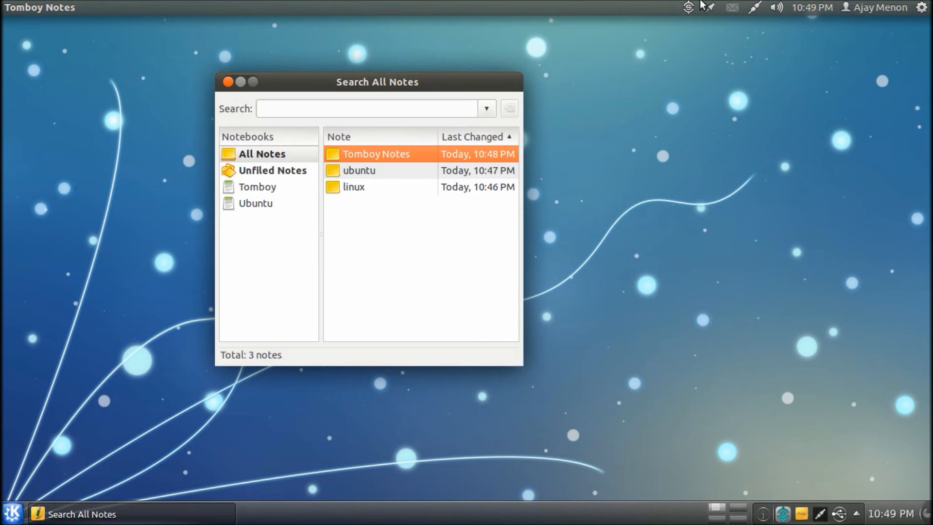
{"action": "left_click", "coordinate": [707, 8]}
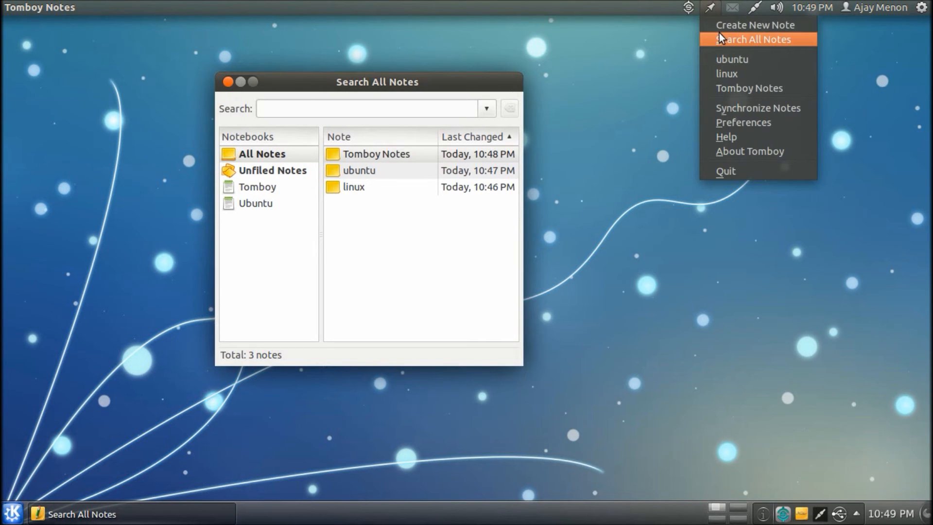
{"action": "mouse_move", "coordinate": [729, 80]}
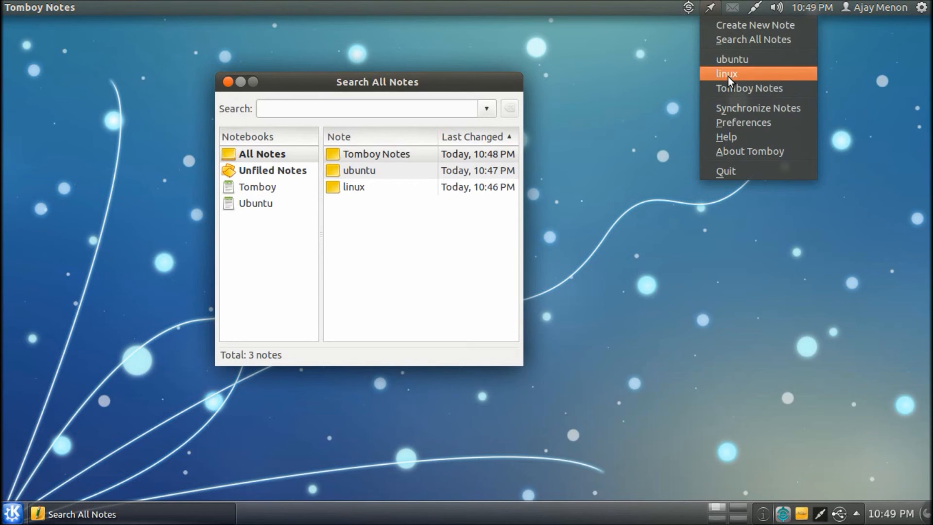
{"action": "mouse_move", "coordinate": [744, 130]}
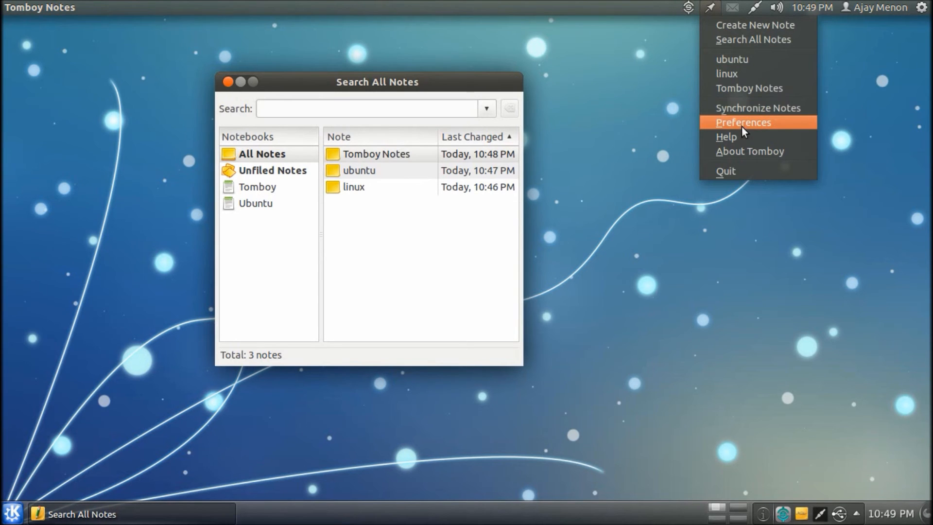
{"action": "mouse_move", "coordinate": [738, 136]}
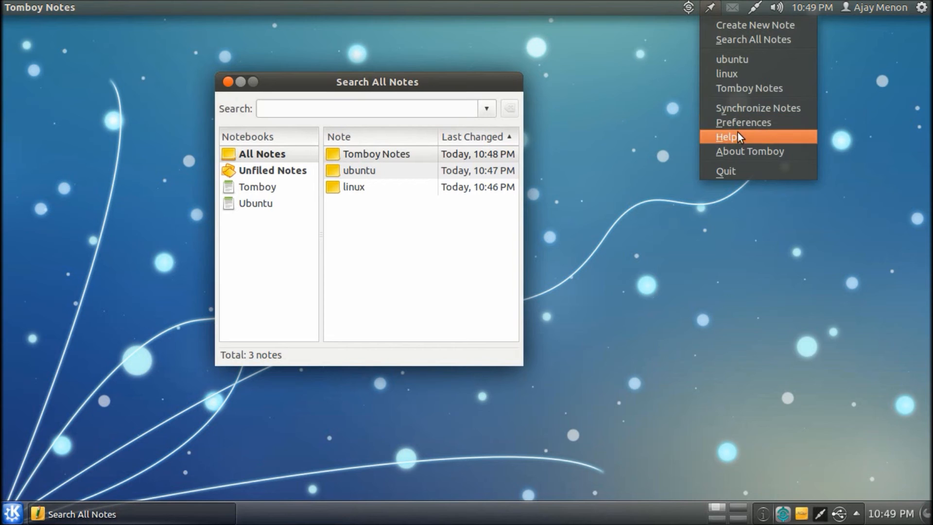
- View the About Tomboy details (version 1.8.0) and close them
{"action": "left_click", "coordinate": [750, 151]}
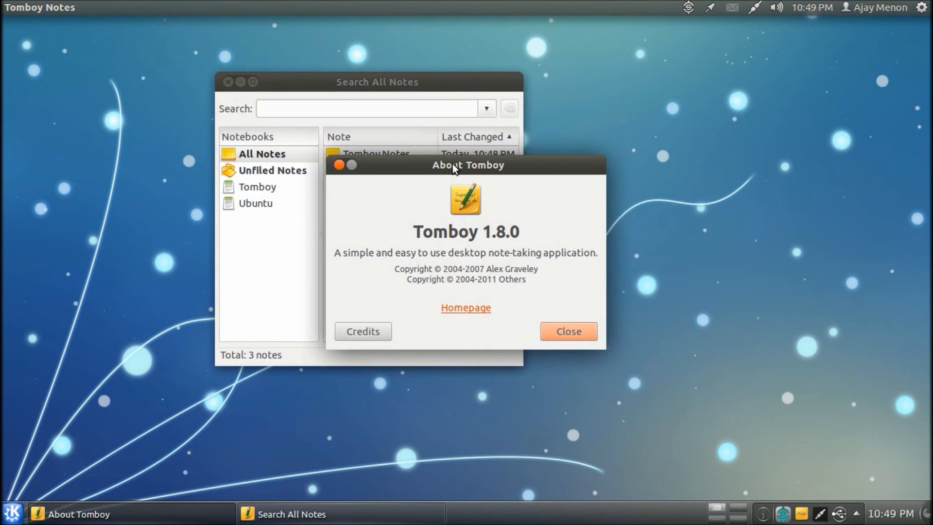
{"action": "left_click", "coordinate": [568, 330]}
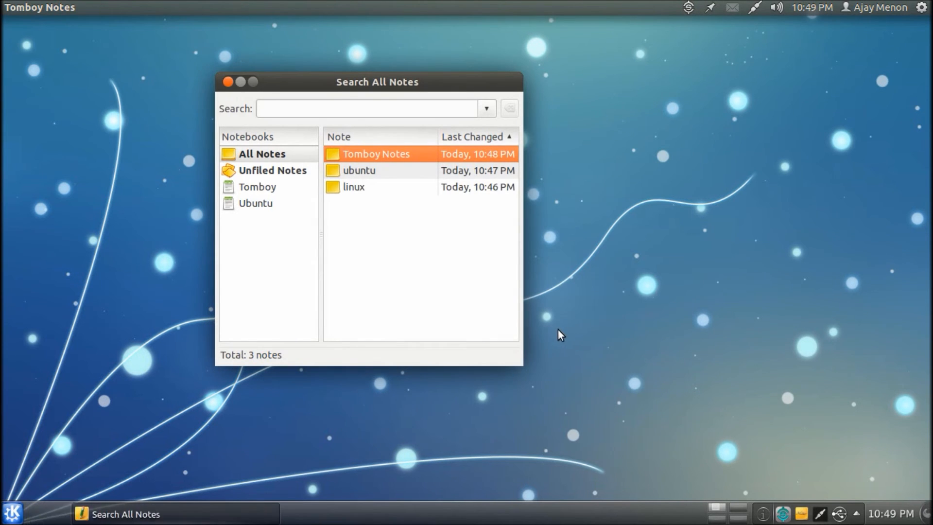
{"action": "left_click", "coordinate": [114, 7]}
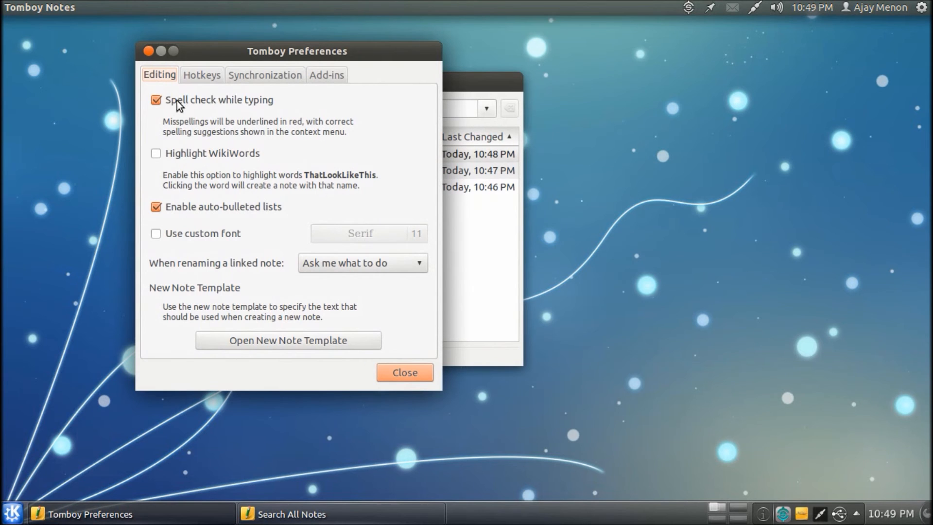
{"action": "mouse_move", "coordinate": [200, 163]}
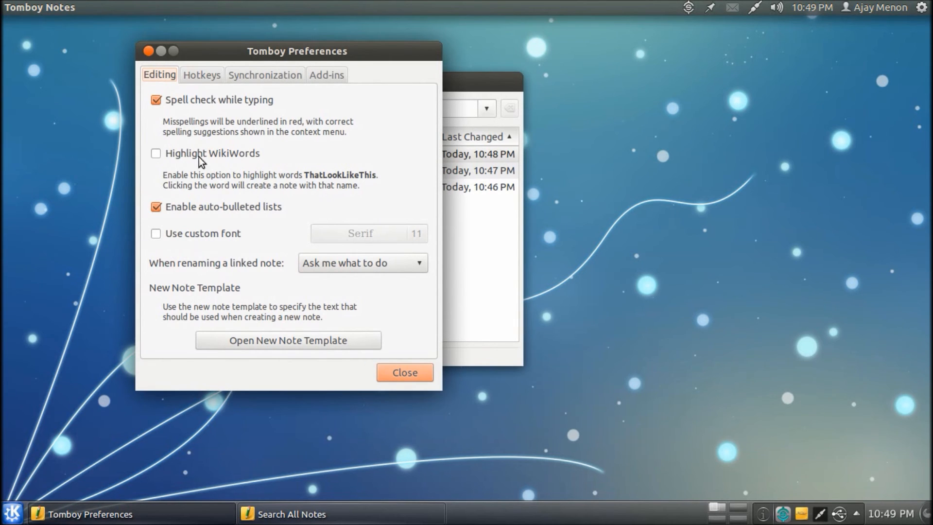
{"action": "mouse_move", "coordinate": [252, 222]}
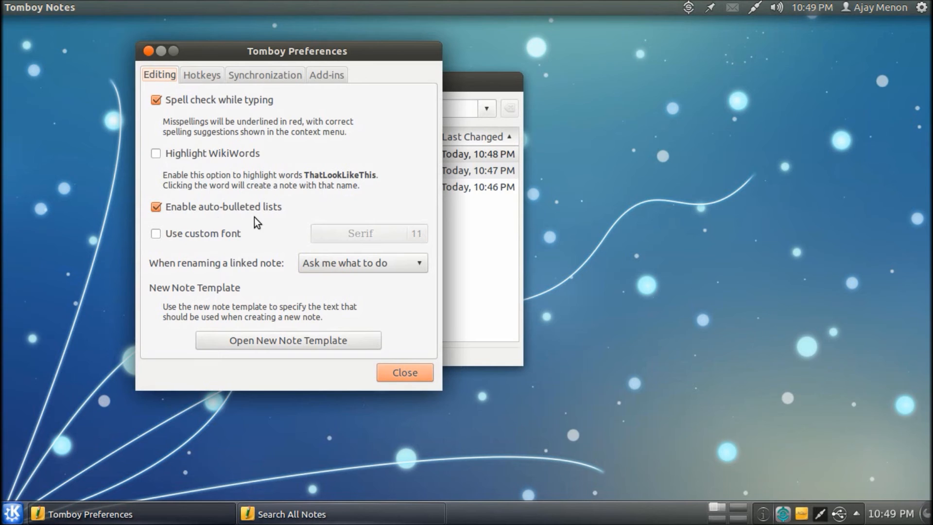
{"action": "mouse_move", "coordinate": [208, 253]}
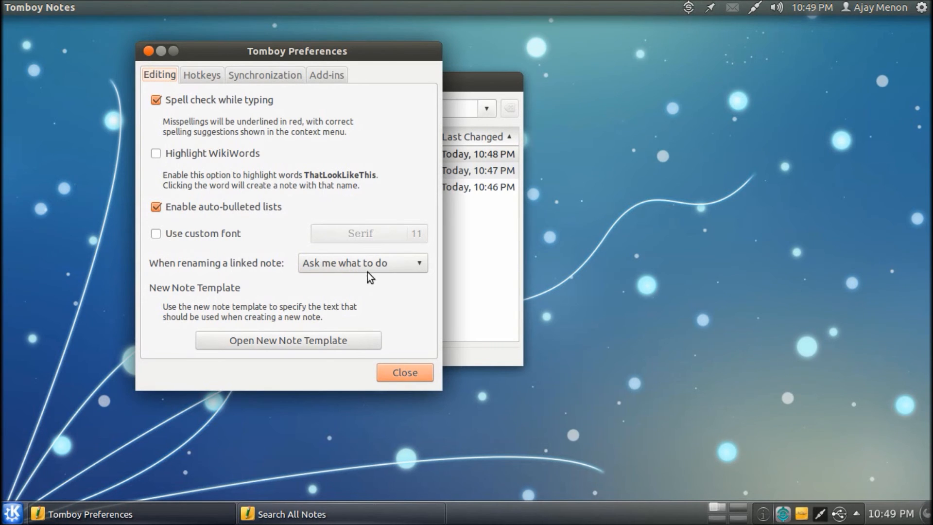
{"action": "mouse_move", "coordinate": [203, 85]}
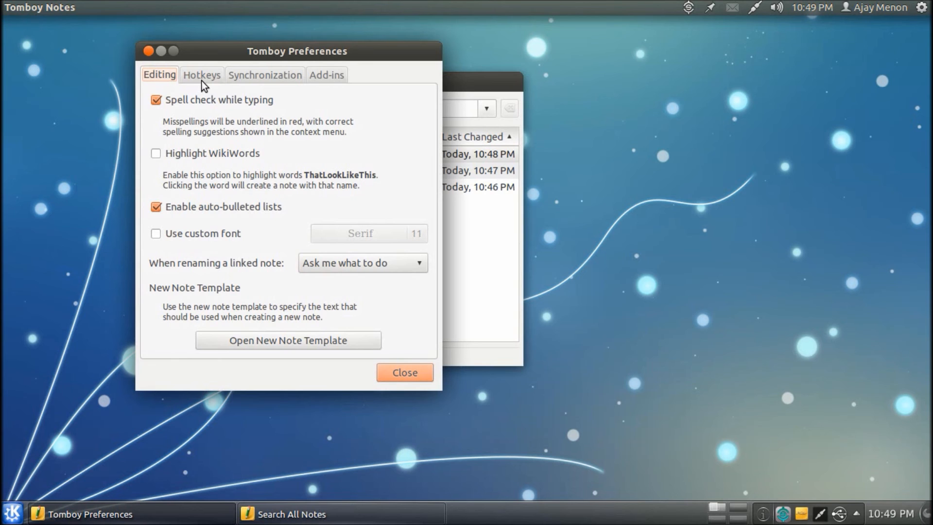
- Browse the Hotkeys preferences, then the Synchronization settings using a local folder service
{"action": "left_click", "coordinate": [202, 76]}
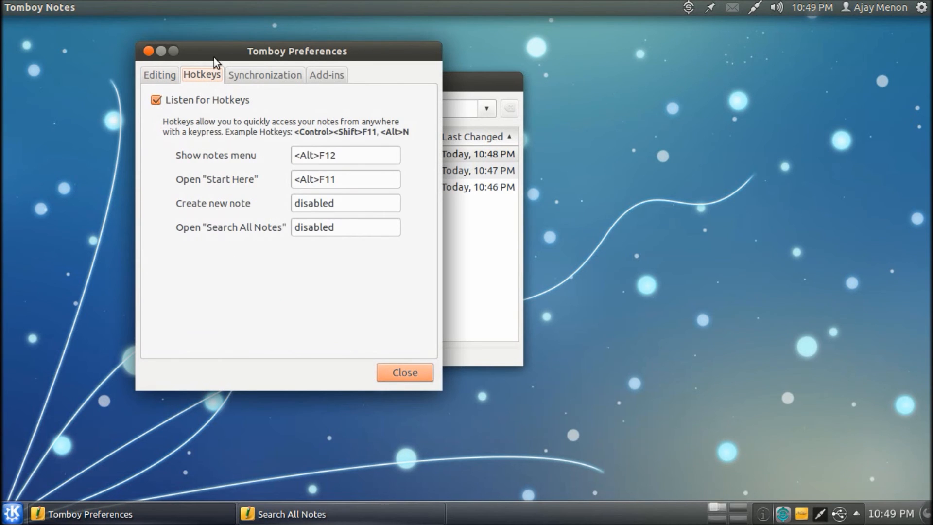
{"action": "left_click", "coordinate": [264, 75]}
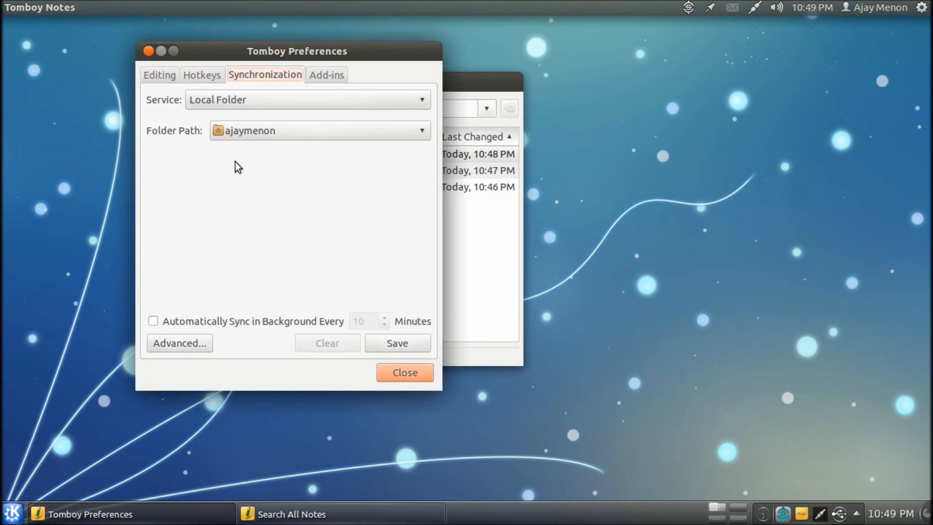
{"action": "mouse_move", "coordinate": [309, 87]}
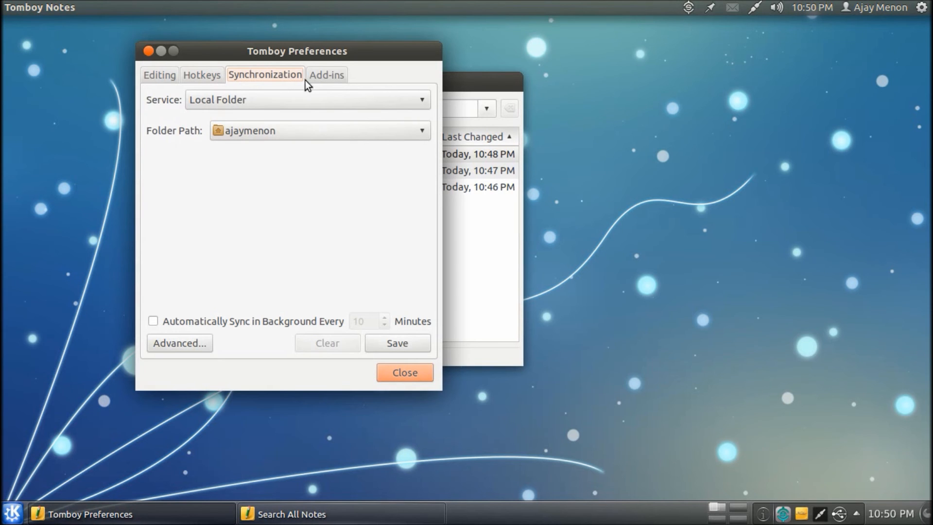
- Review the installed add-ins, expanding the Preferences and other categories and scrolling the list
{"action": "left_click", "coordinate": [326, 74]}
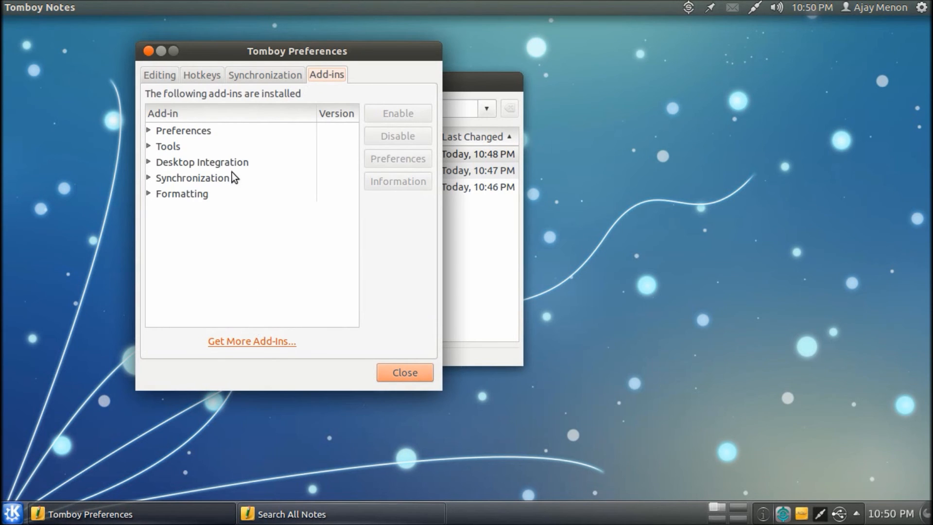
{"action": "left_click", "coordinate": [149, 130]}
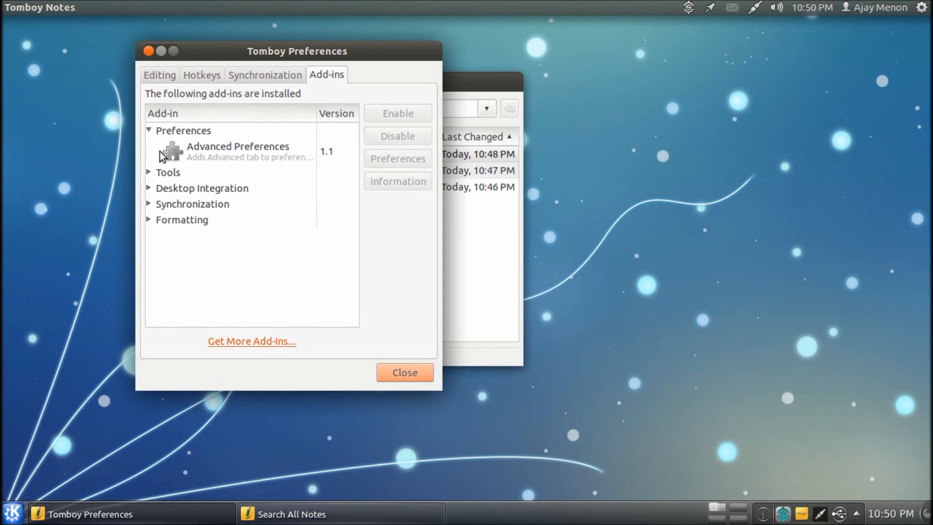
{"action": "left_click", "coordinate": [152, 173]}
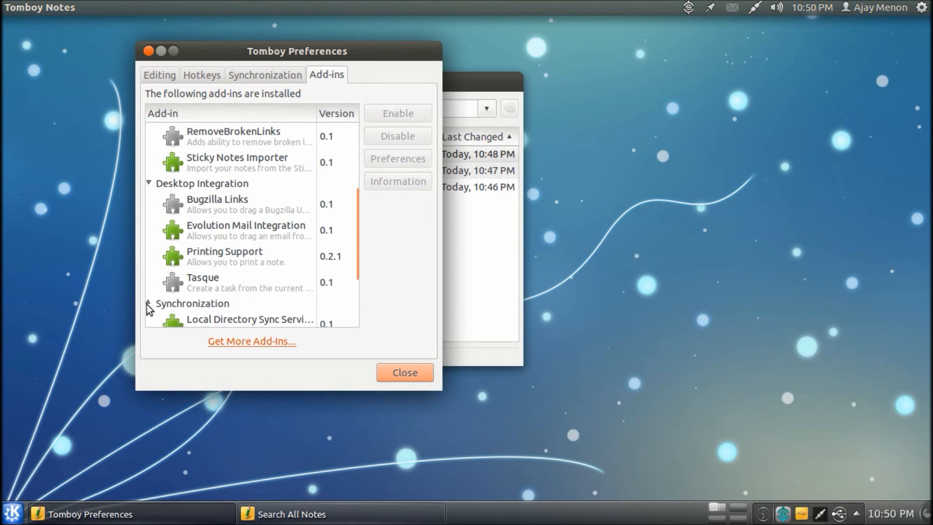
{"action": "scroll", "scroll_direction": "down", "scroll_amount": 3}
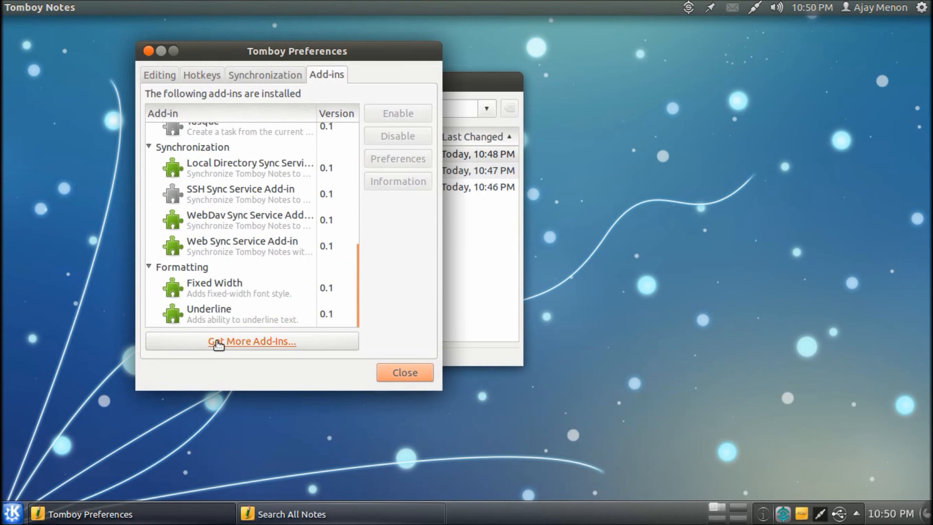
- Close Preferences and the Search All Notes window, leaving the desktop showing
{"action": "left_click", "coordinate": [252, 341]}
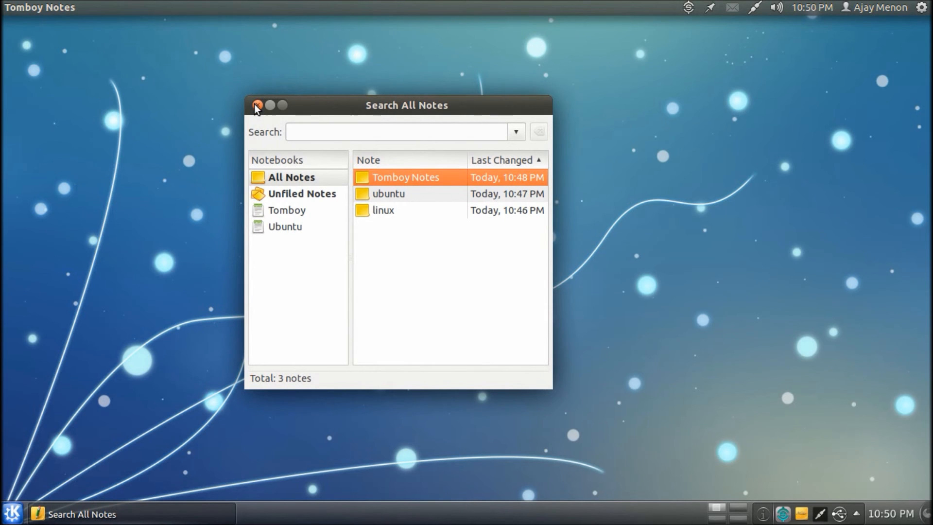
{"action": "left_click", "coordinate": [260, 105]}
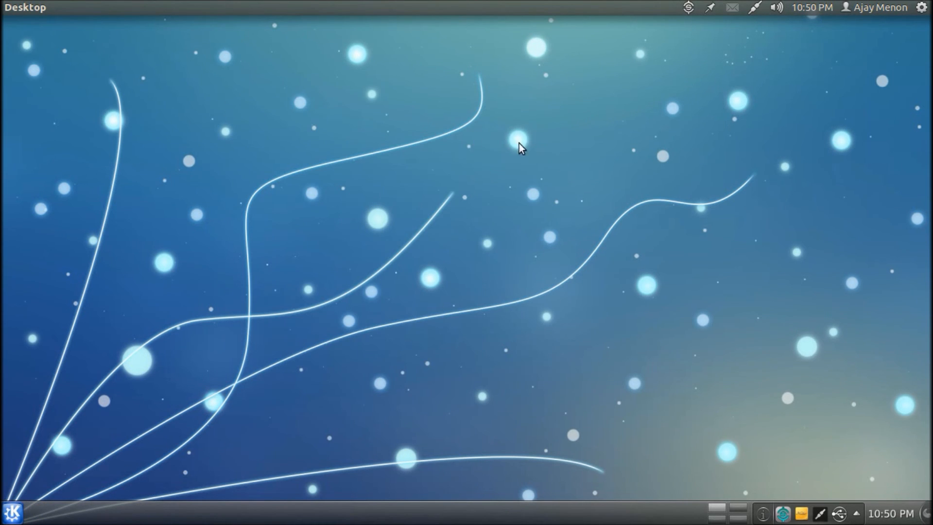
{"action": "mouse_move", "coordinate": [569, 167]}
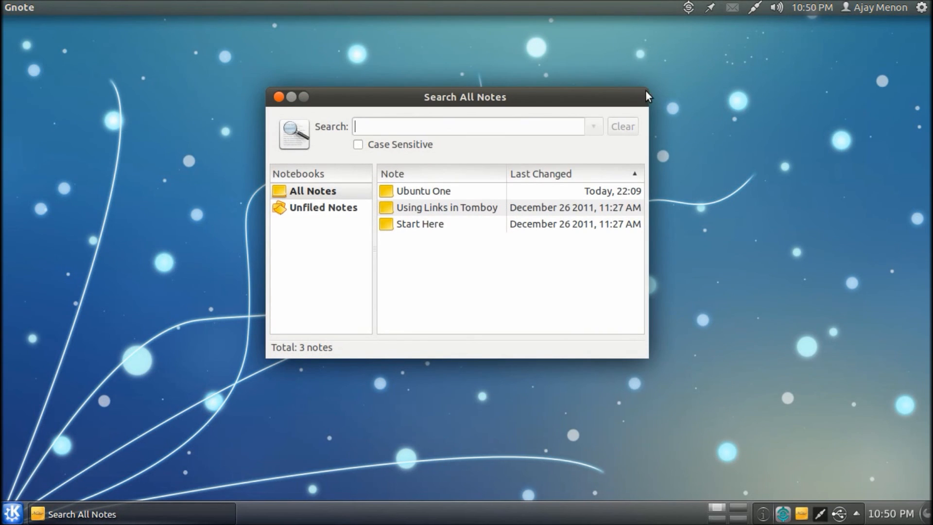
{"action": "mouse_move", "coordinate": [539, 194]}
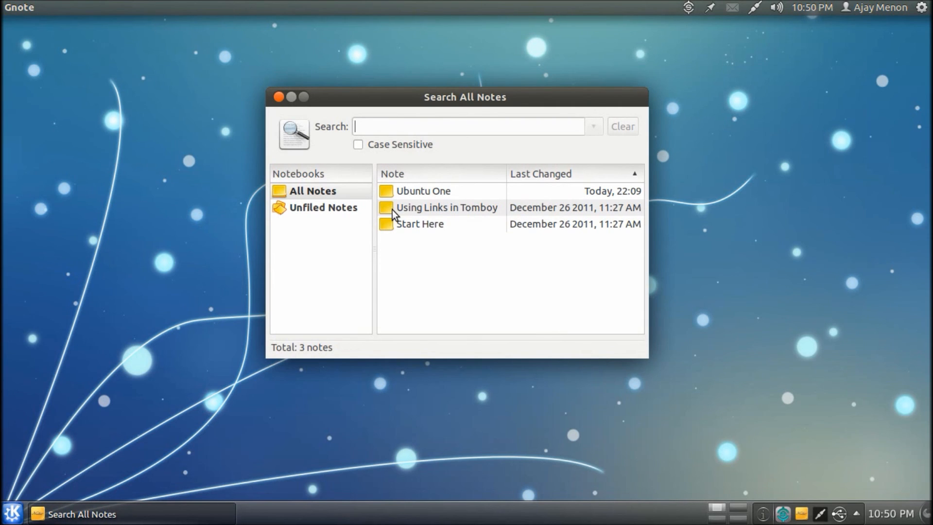
{"action": "mouse_move", "coordinate": [441, 213]}
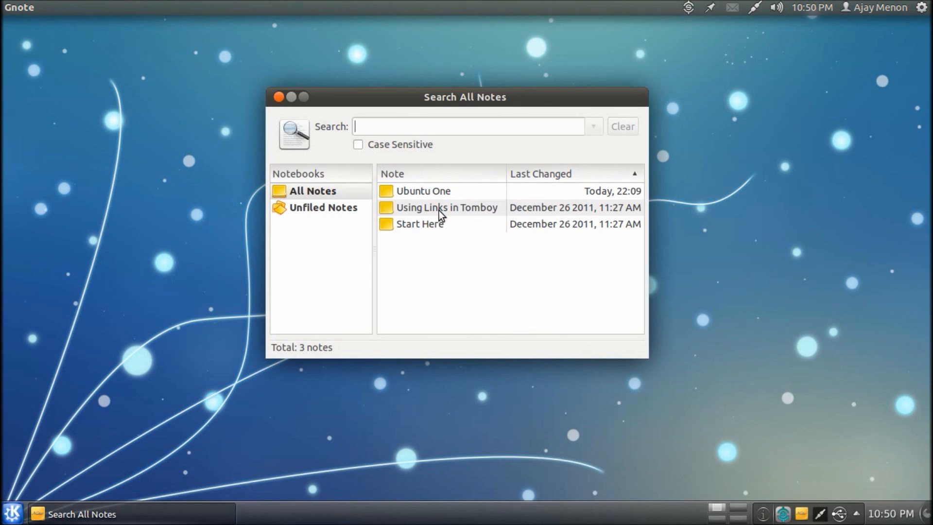
- Open the Using Links in Tomboy note and show About Gnote with version 0.7.5
{"action": "double_click", "coordinate": [447, 207]}
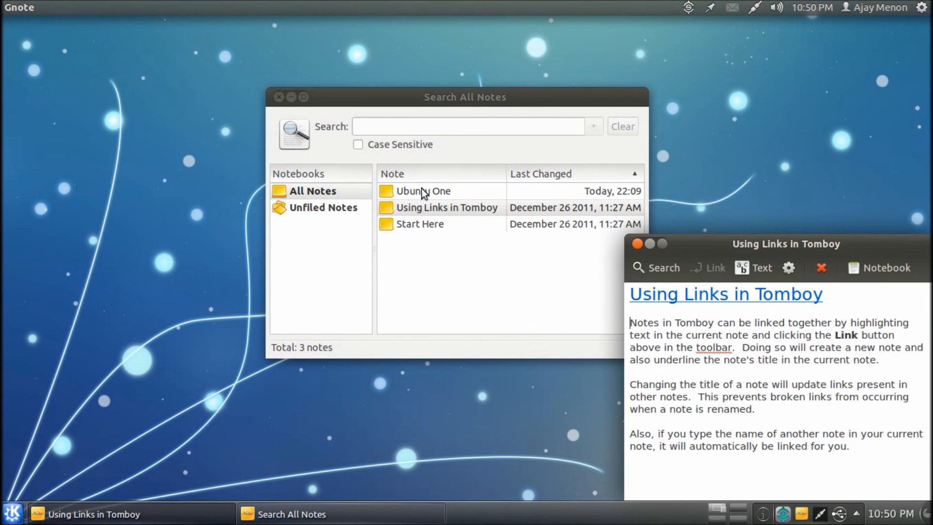
{"action": "double_click", "coordinate": [423, 190]}
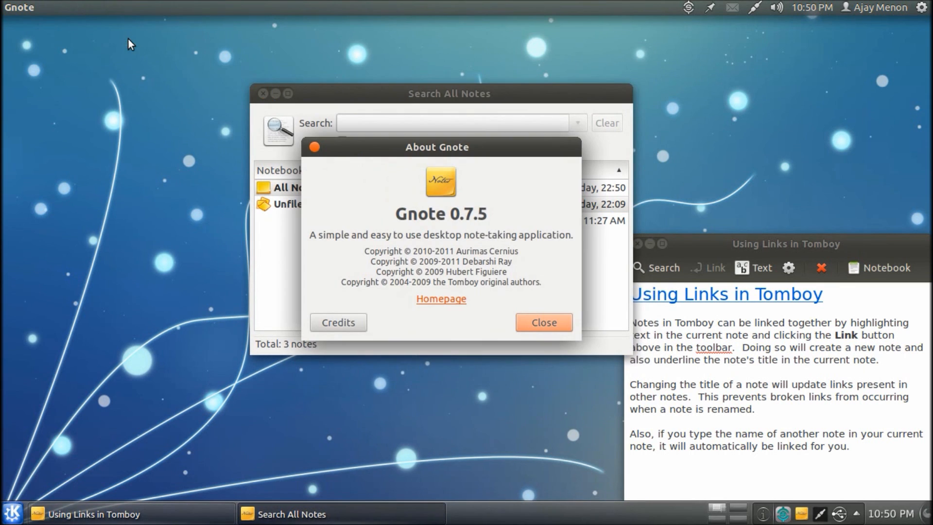
{"action": "mouse_move", "coordinate": [549, 326]}
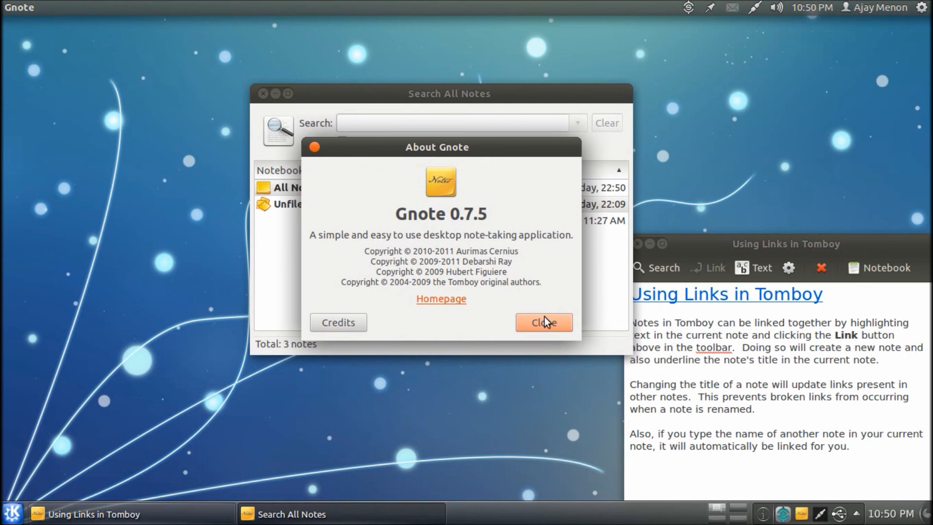
- Dismiss About Gnote and close the Search All Notes window, keeping only the note open
{"action": "left_click", "coordinate": [544, 321]}
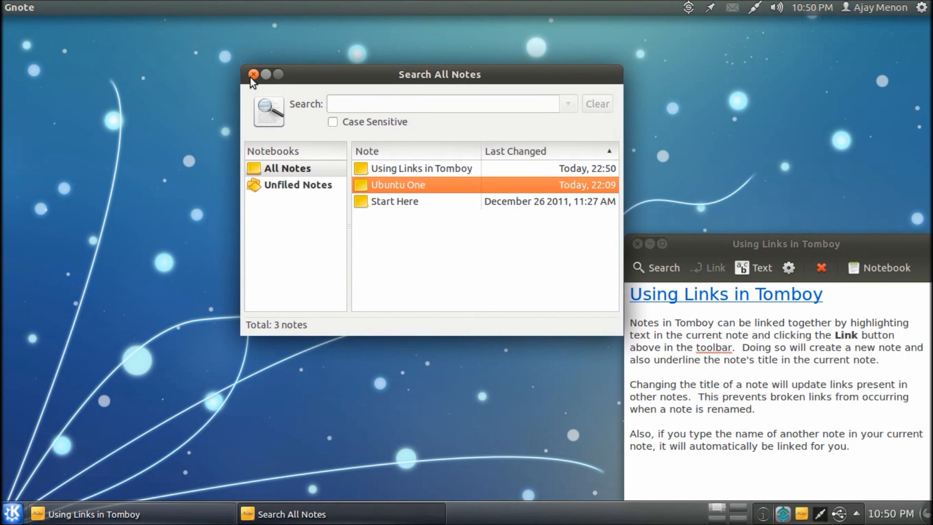
{"action": "left_click_drag", "start_coordinate": [439, 74], "coordinate": [395, 47]}
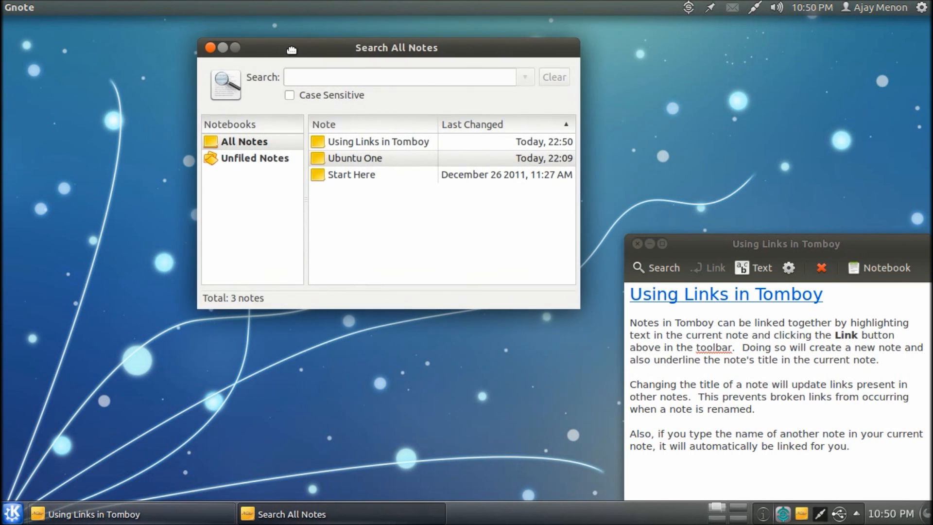
{"action": "left_click", "coordinate": [355, 157]}
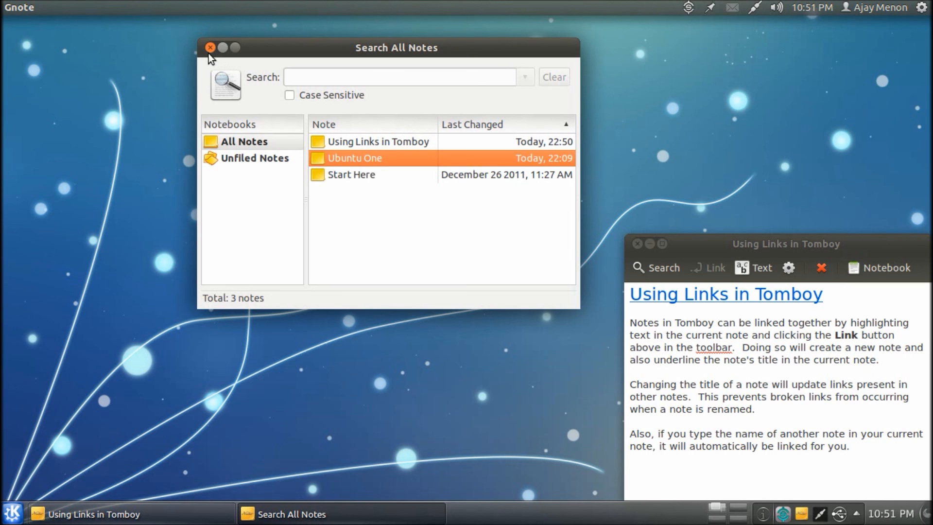
{"action": "left_click", "coordinate": [209, 46]}
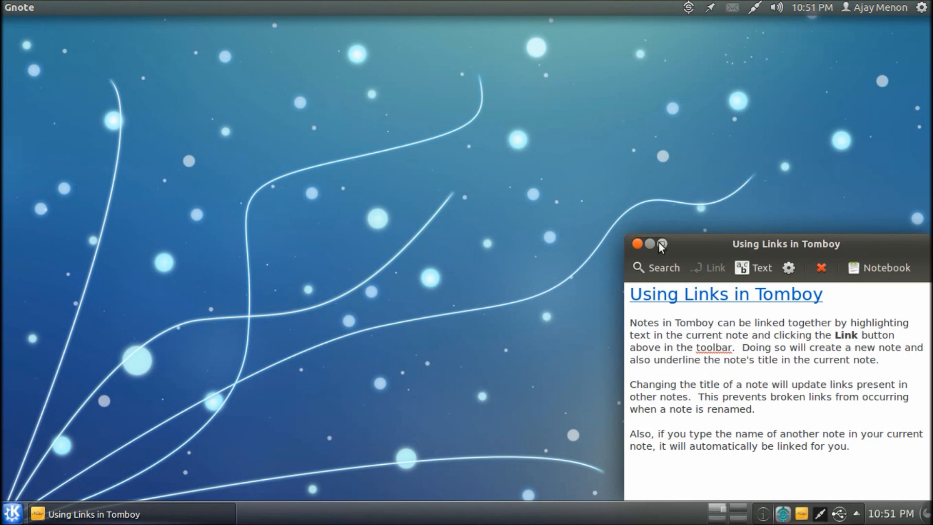
- Close the Using Links in Tomboy note so only the empty desktop remains
{"action": "left_click", "coordinate": [663, 245]}
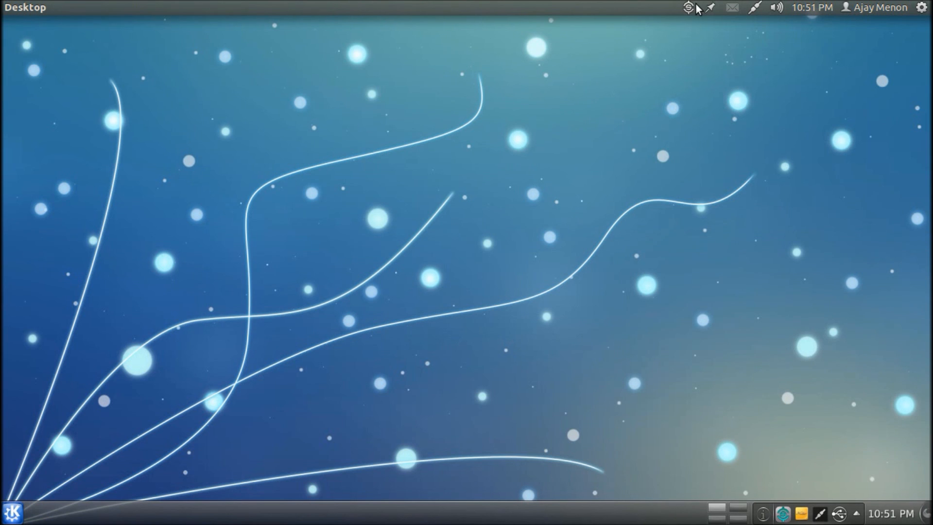
{"action": "mouse_move", "coordinate": [688, 31]}
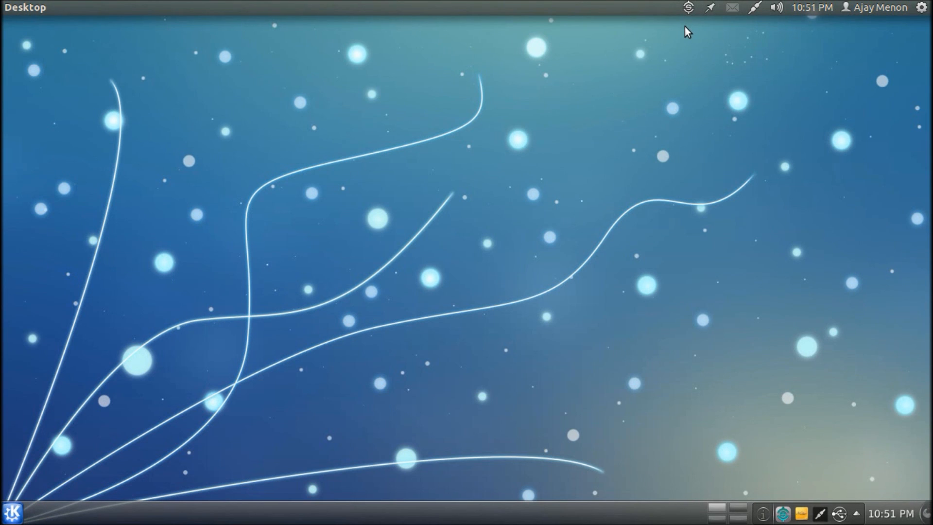